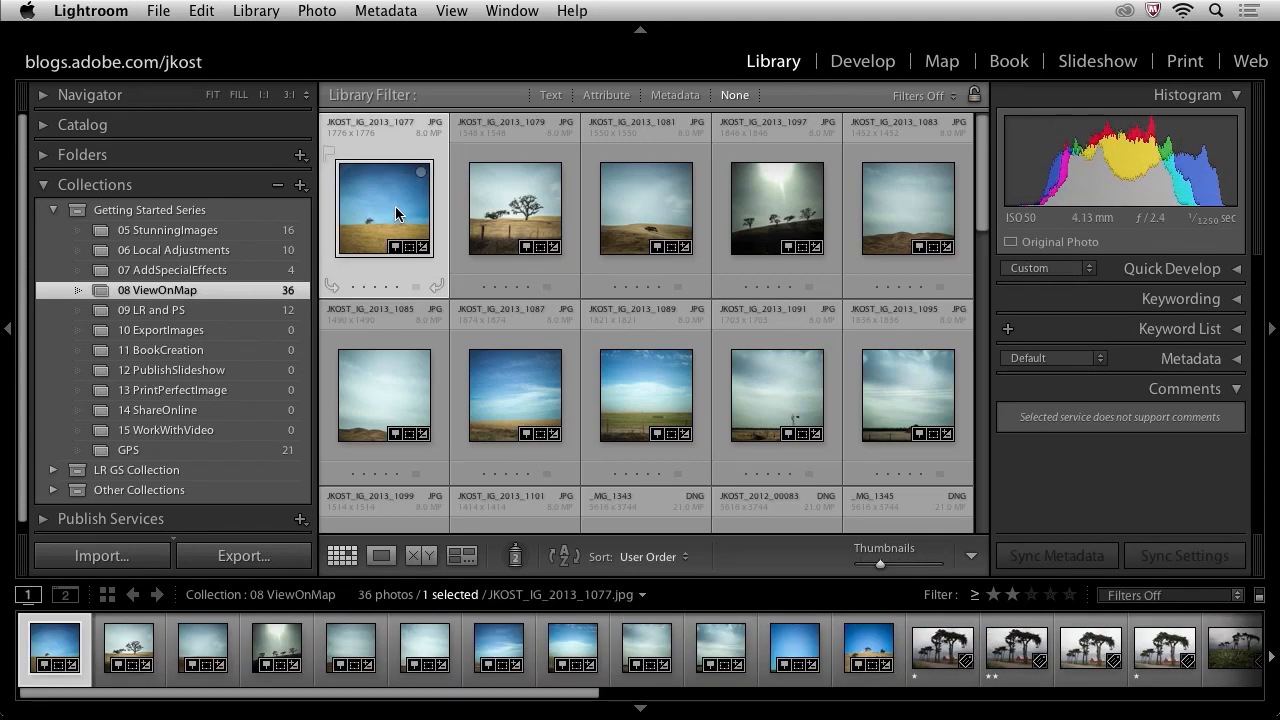
mouse_move(480, 225)
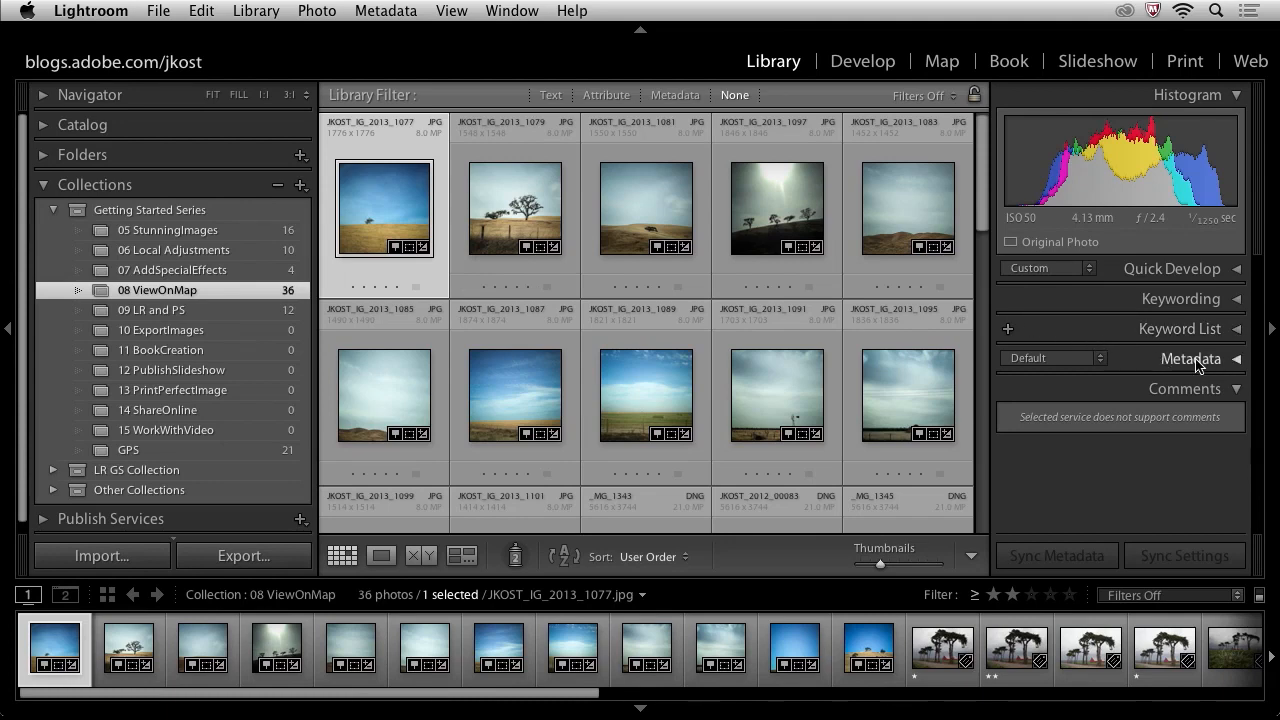
Expand the Metadata panel and jump from the photo's GPS field to the Map module
click(1190, 358)
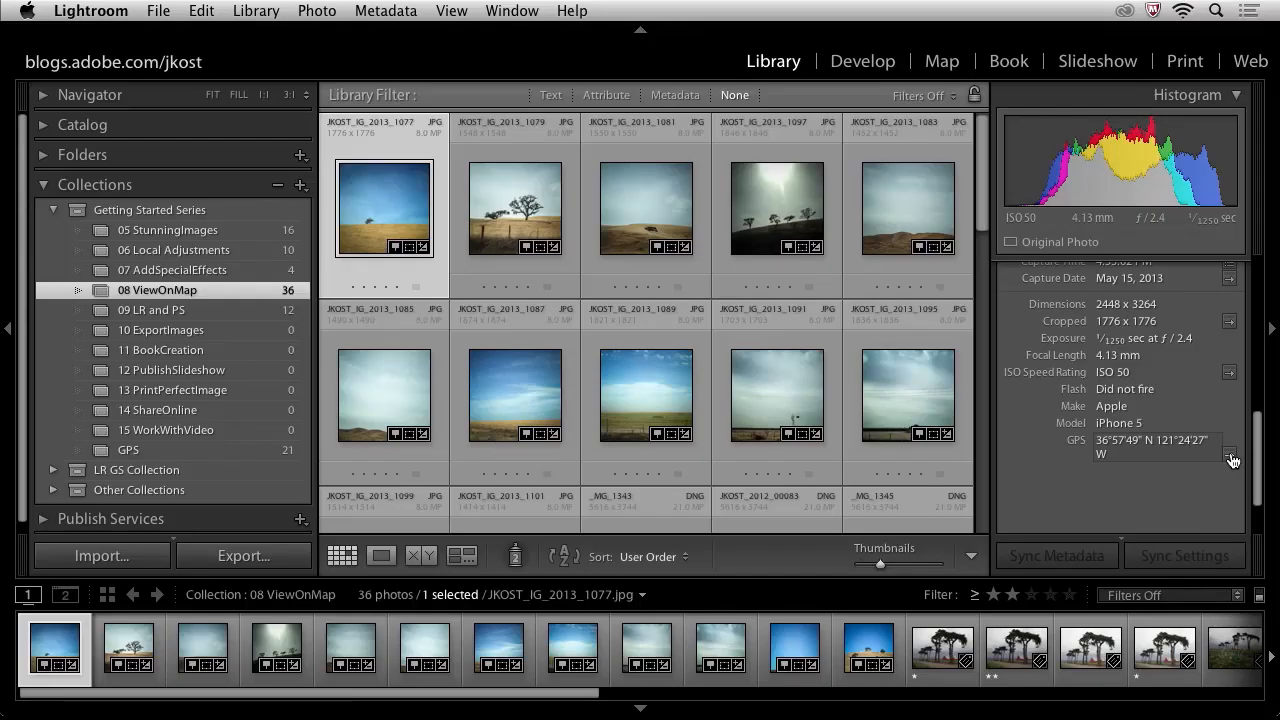
click(940, 61)
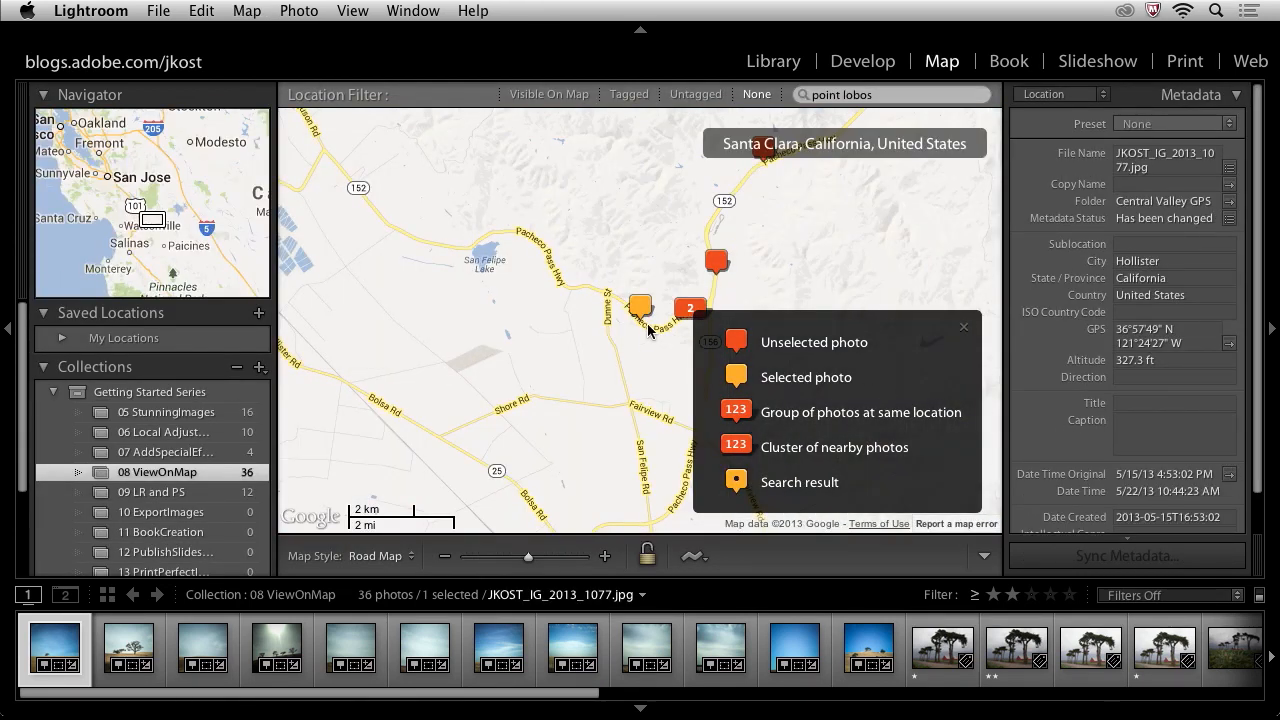
mouse_move(645, 338)
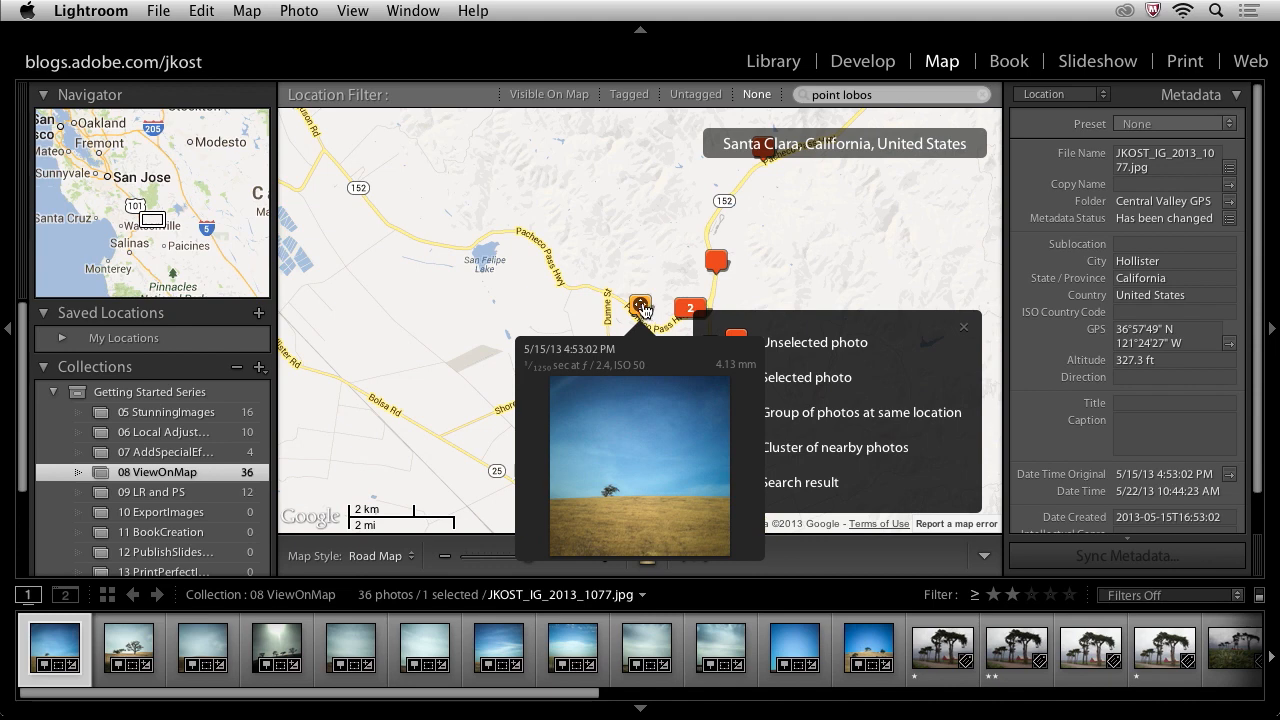
mouse_move(648, 310)
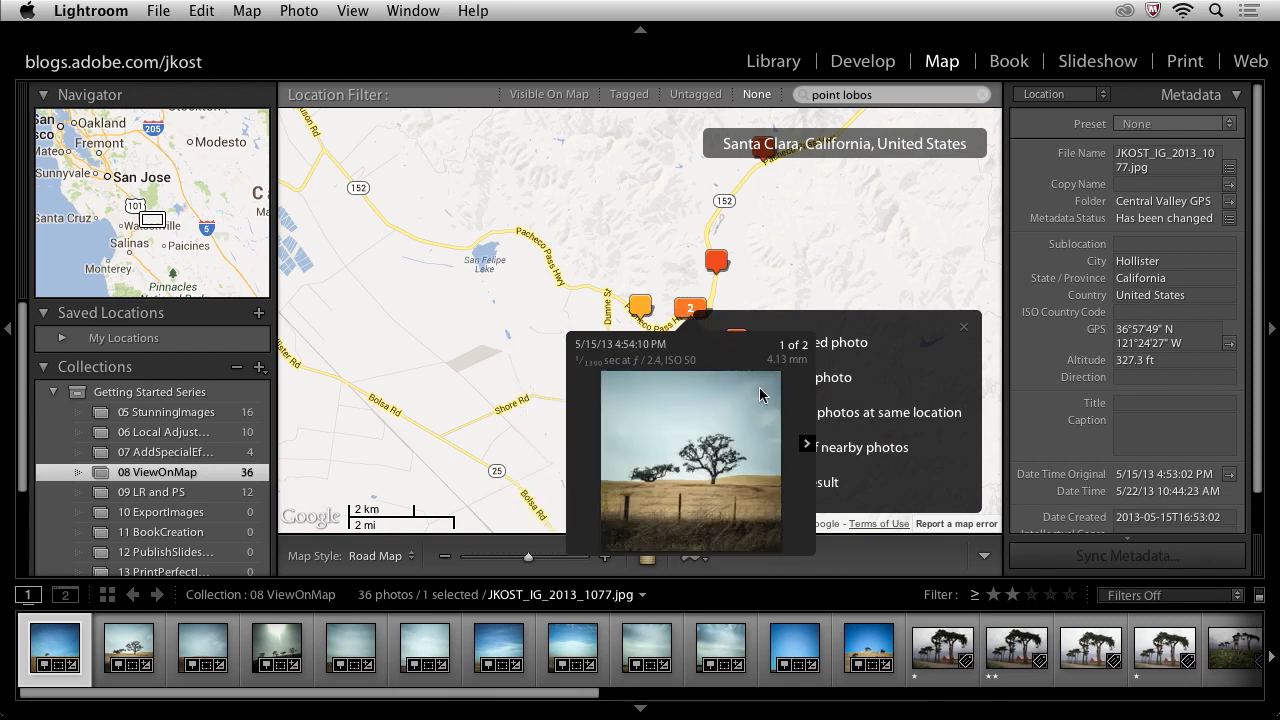
click(807, 443)
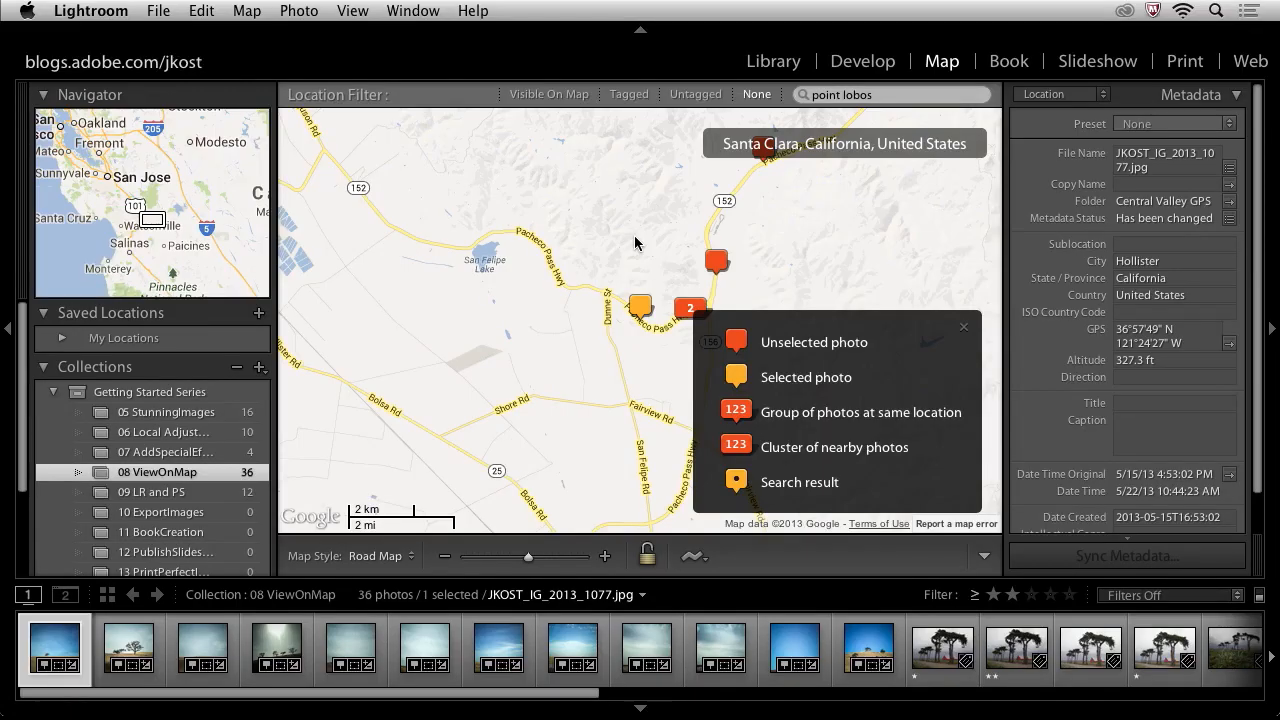
mouse_move(870, 330)
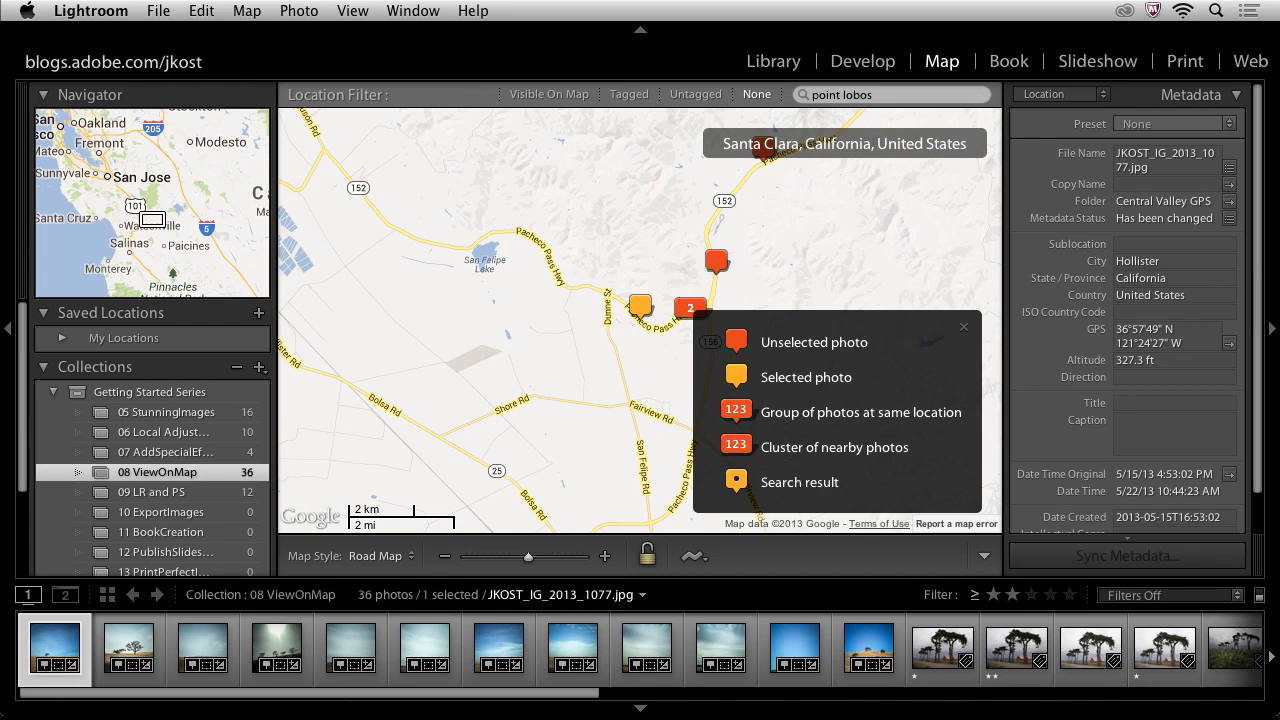
Close the map key, restore it via View > Show Map Key, and dismiss it again
click(963, 327)
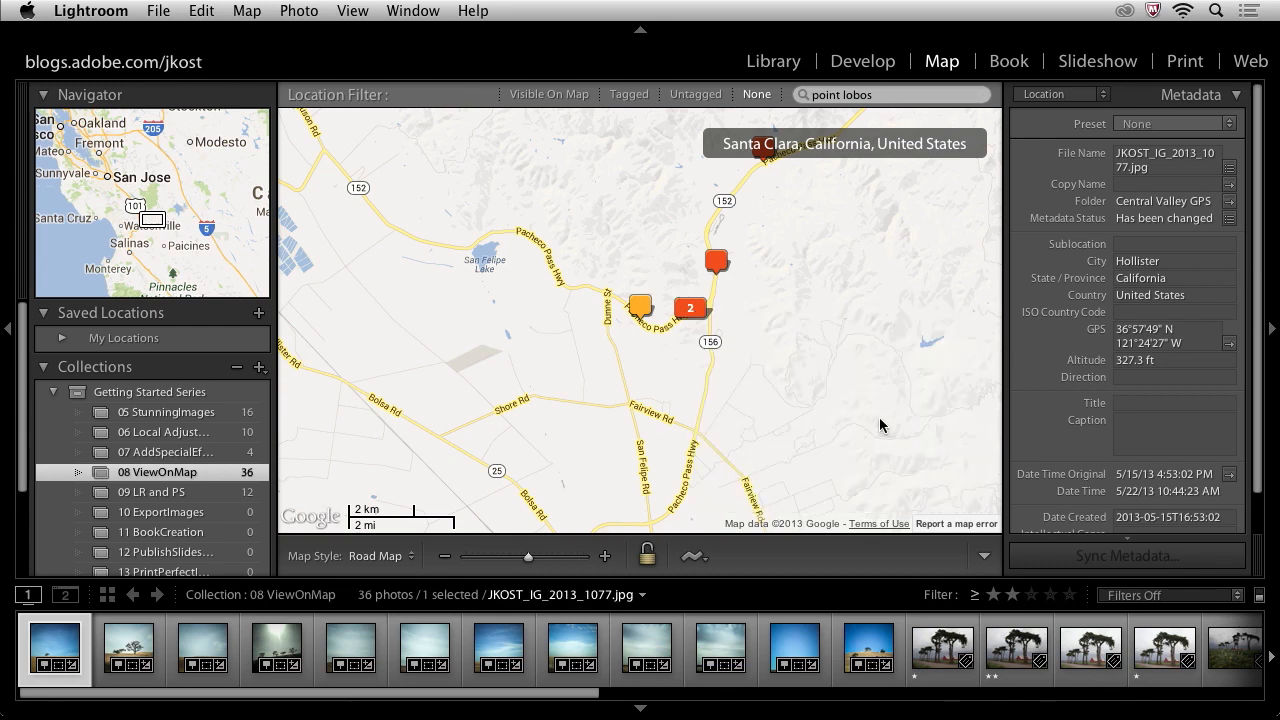
click(352, 11)
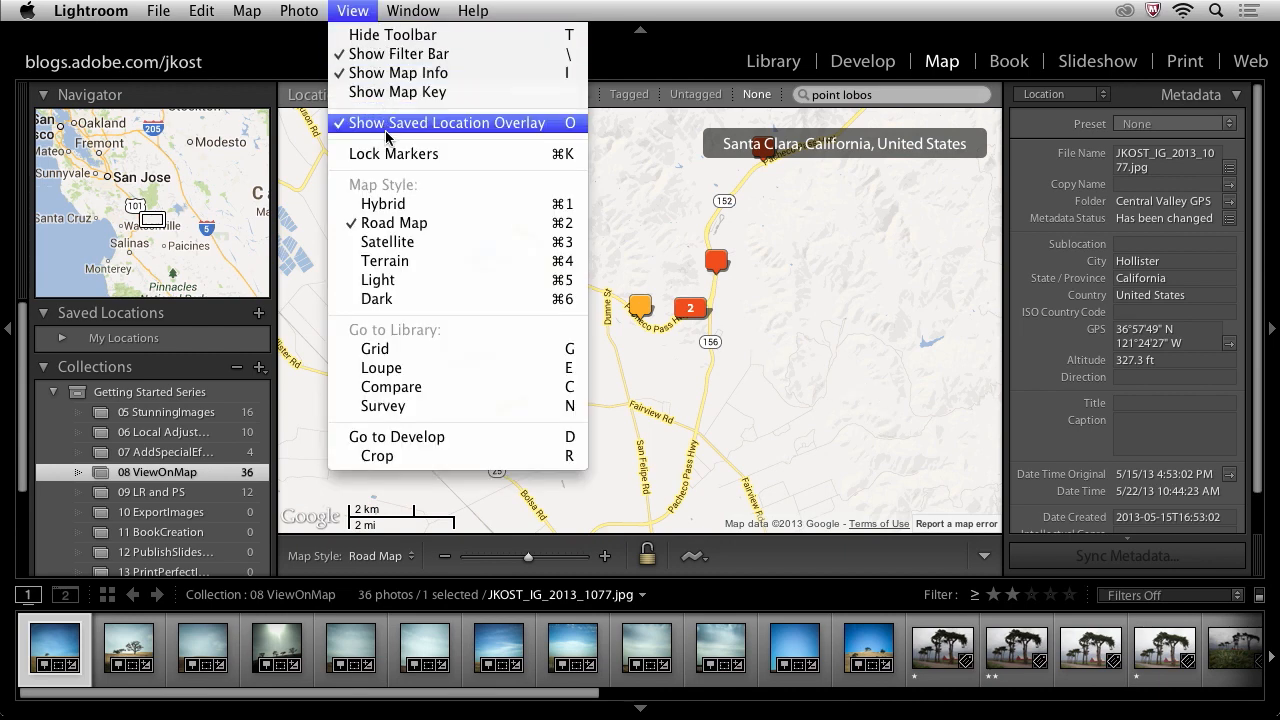
click(397, 92)
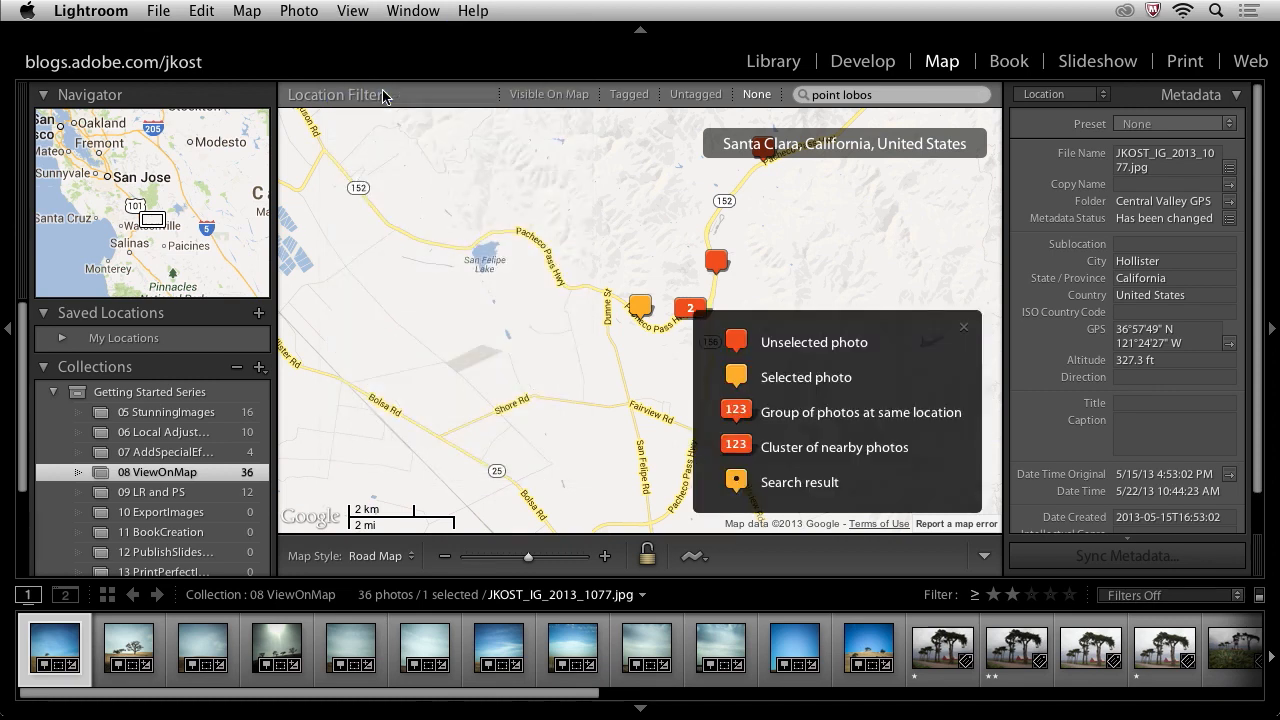
mouse_move(965, 334)
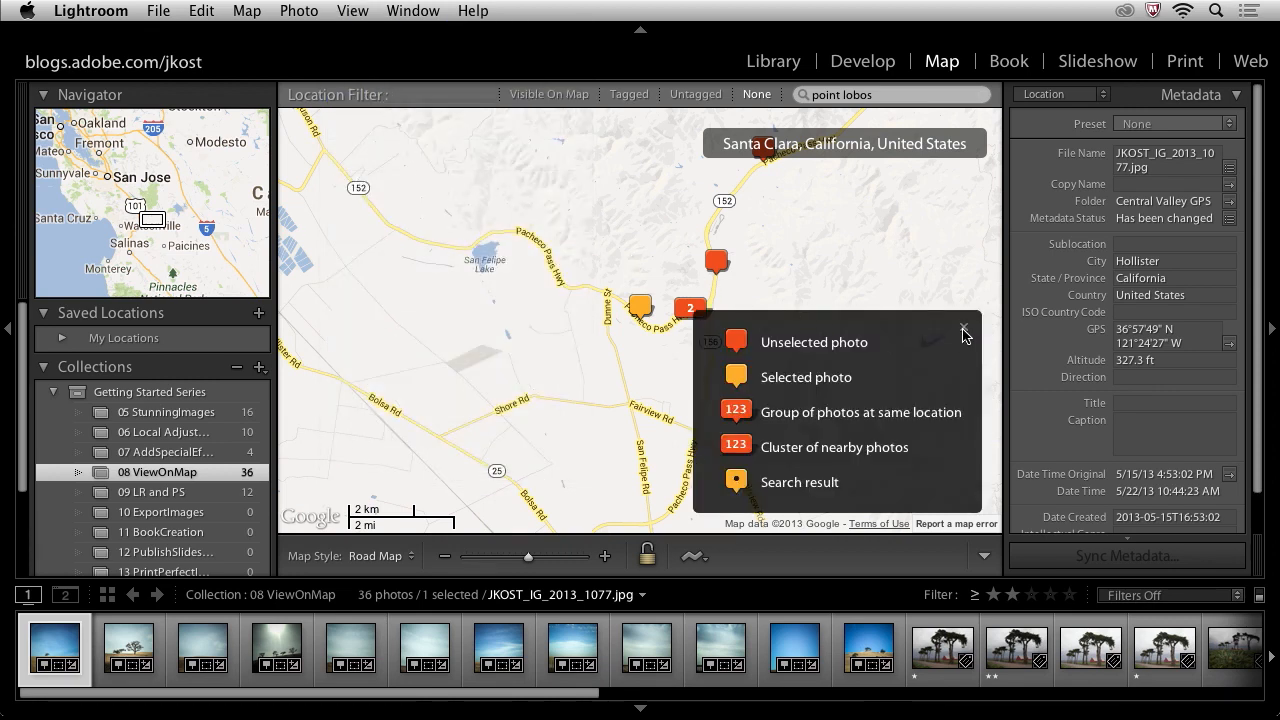
click(963, 332)
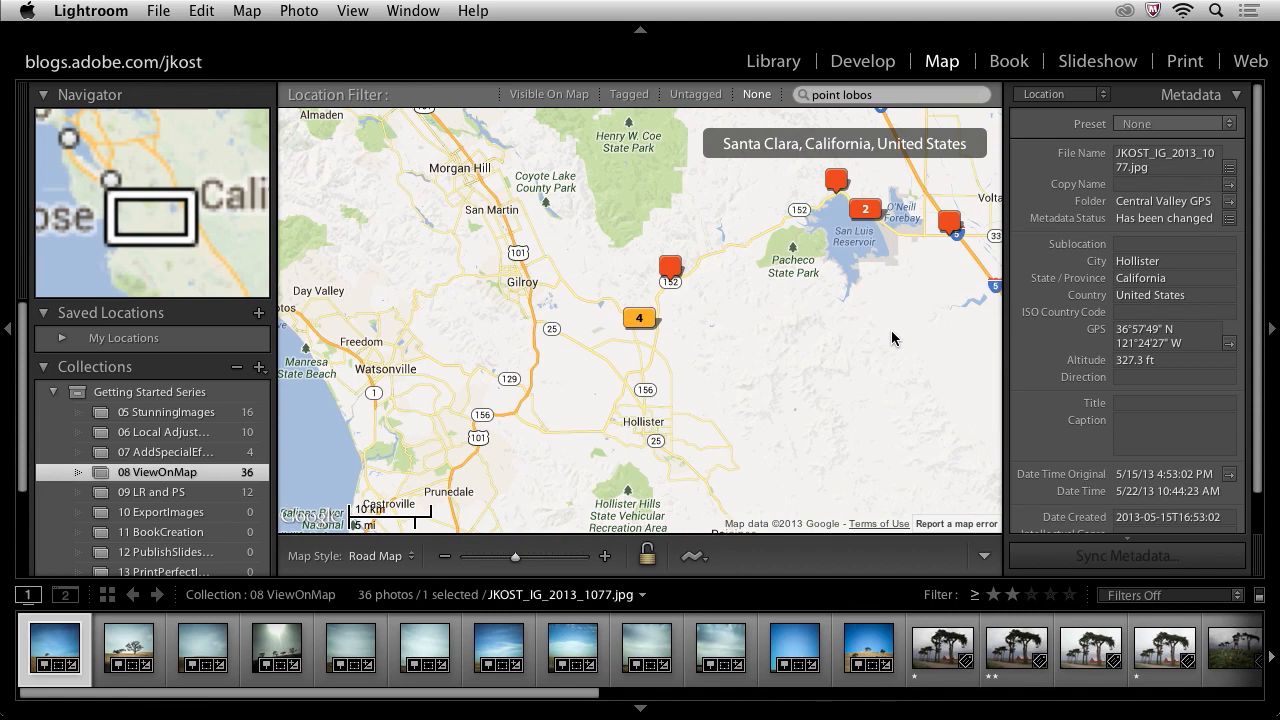
mouse_move(434, 356)
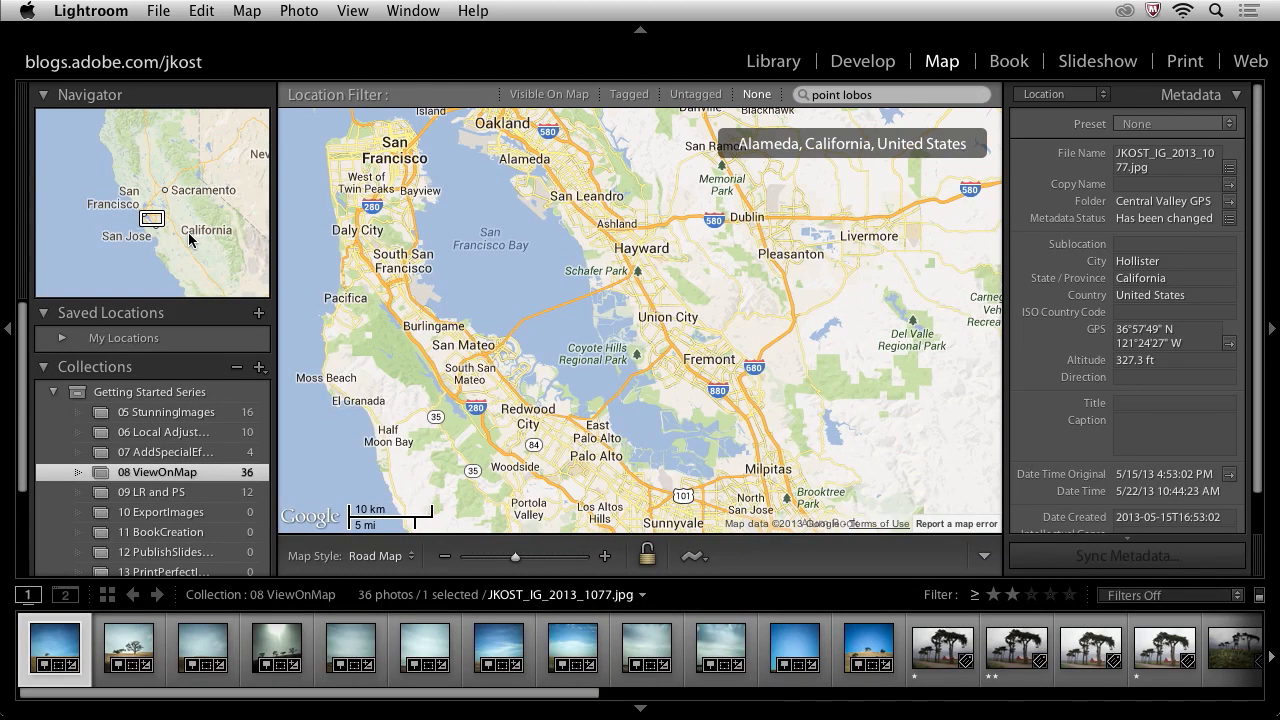
mouse_move(304, 491)
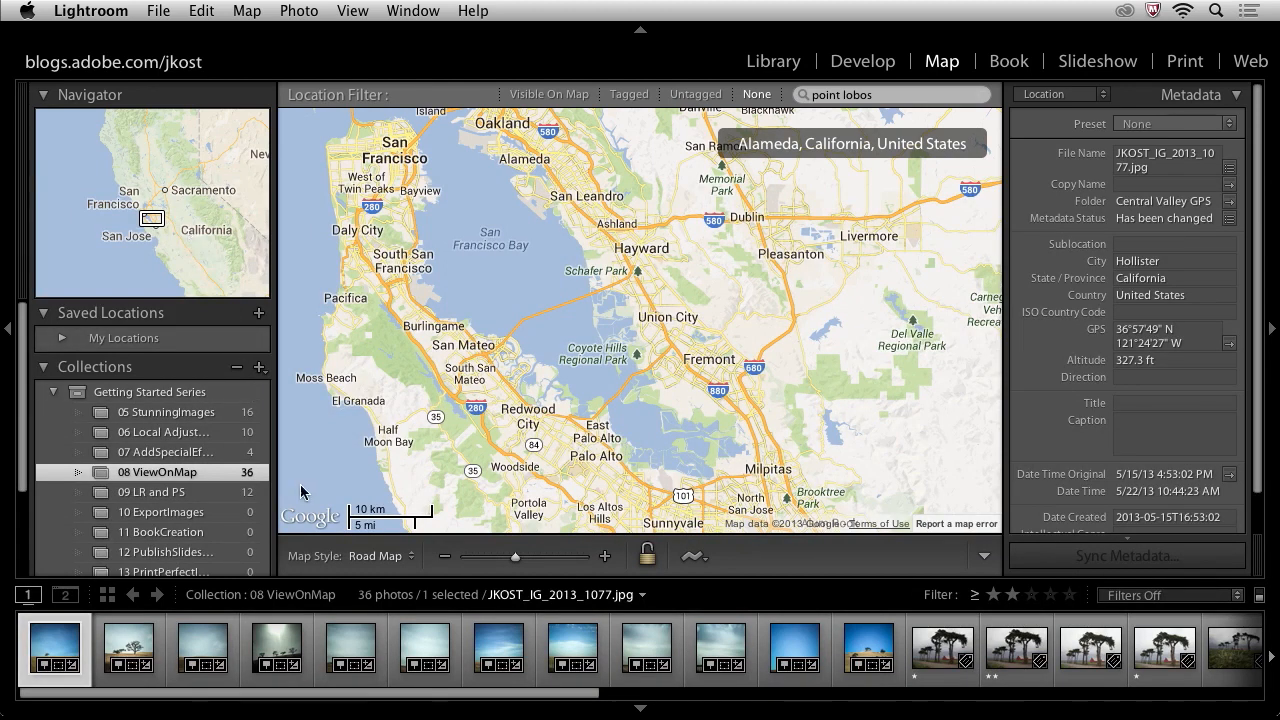
click(380, 555)
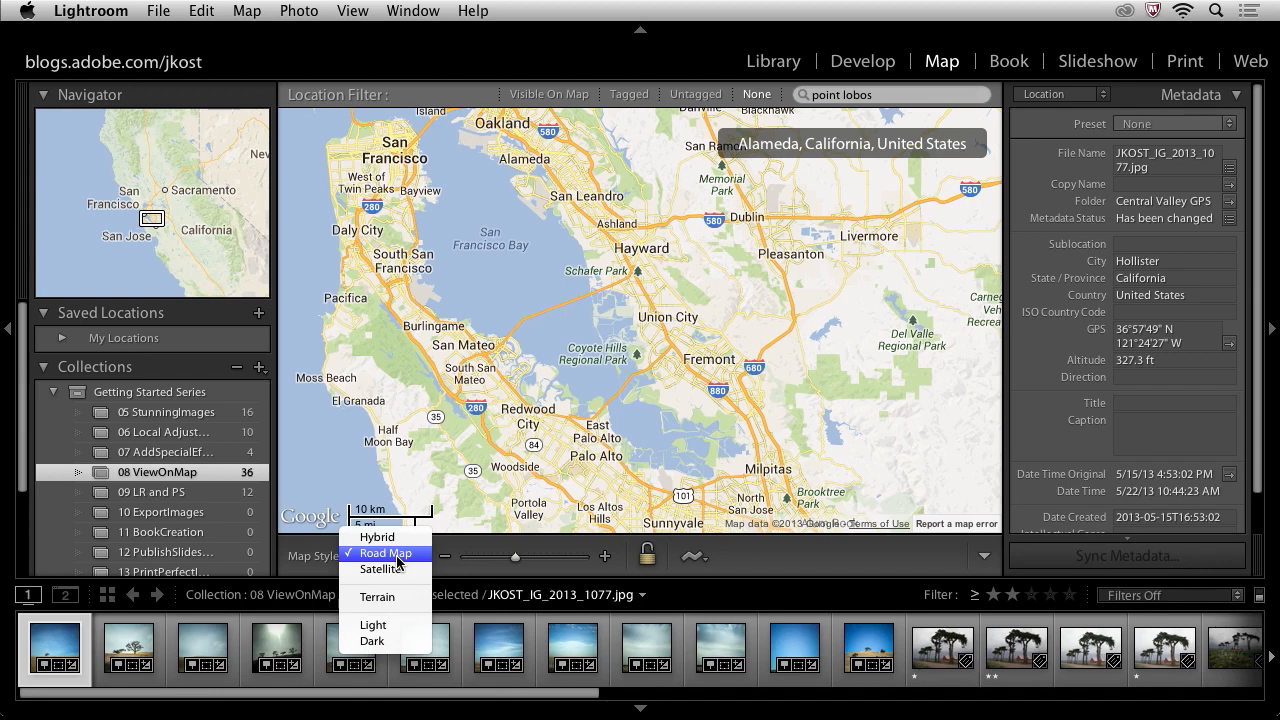
click(377, 537)
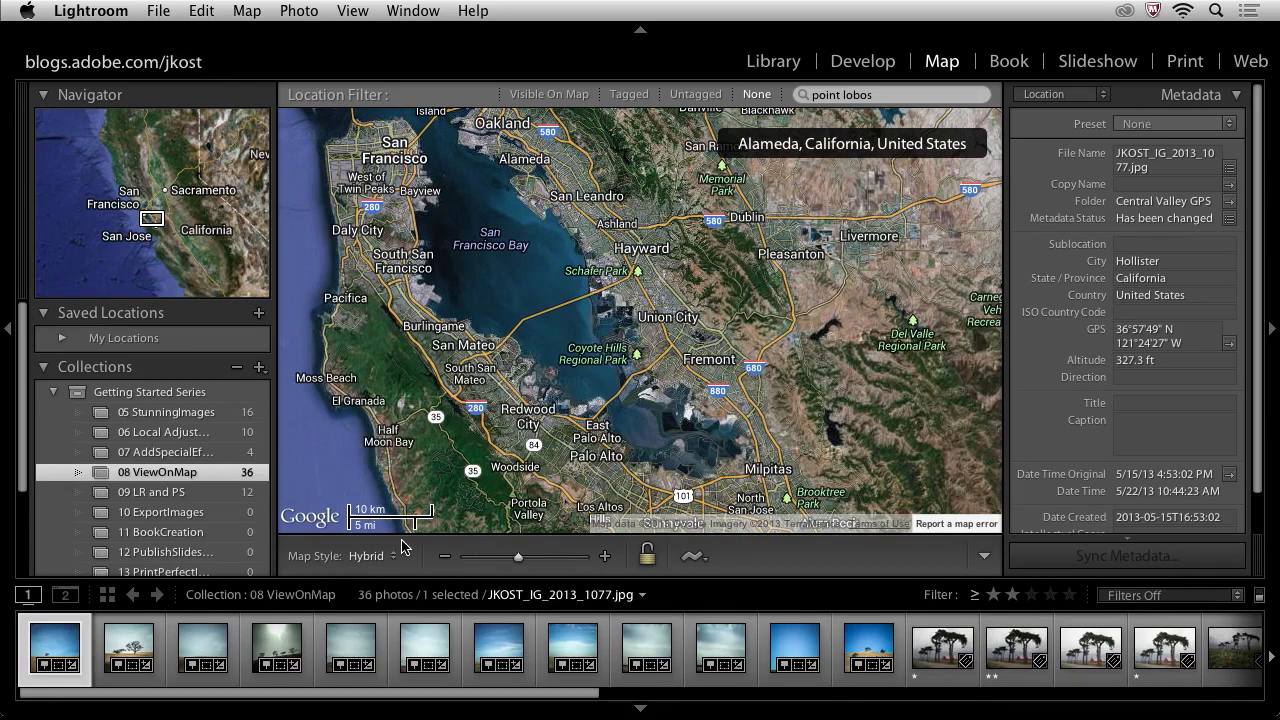
click(375, 556)
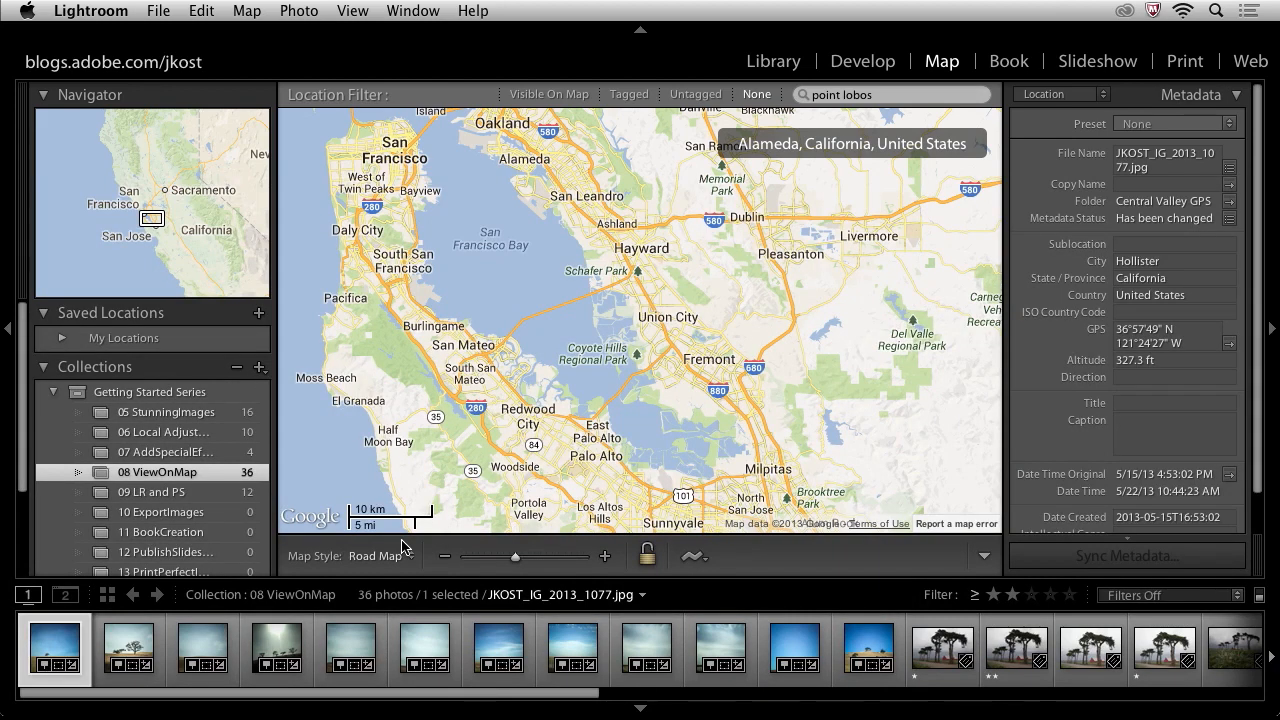
click(380, 555)
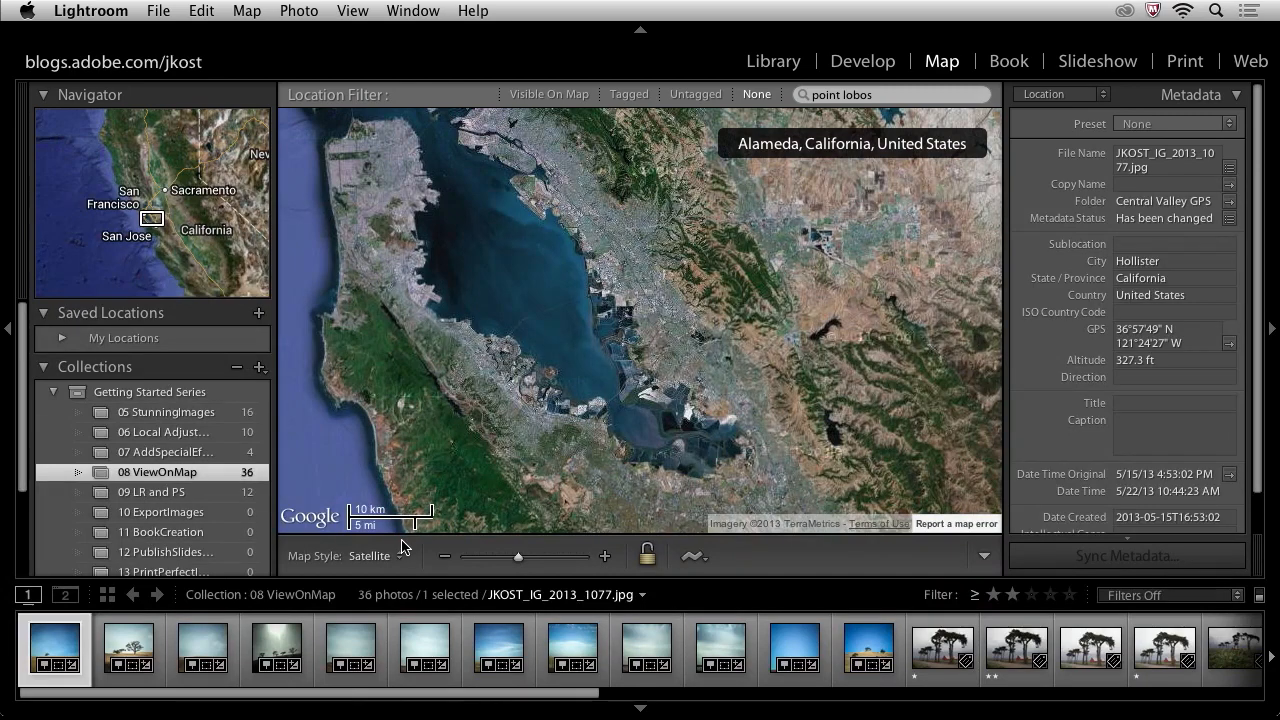
click(375, 556)
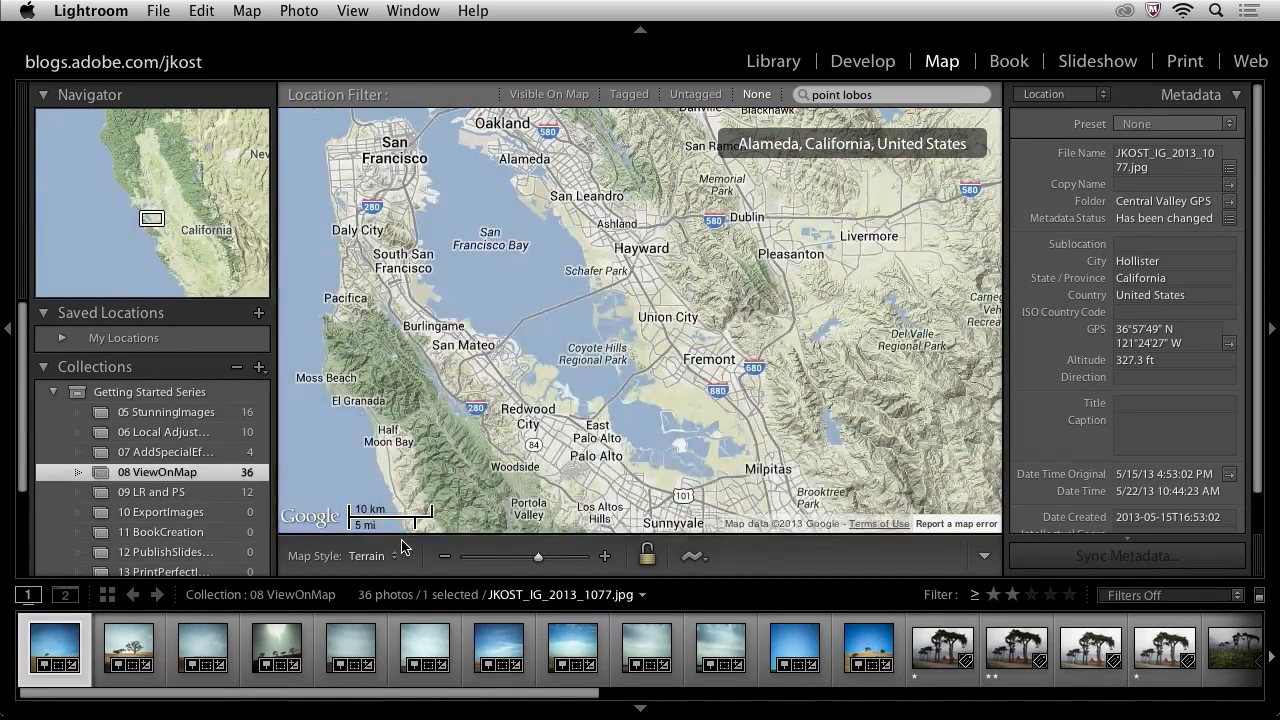
click(368, 555)
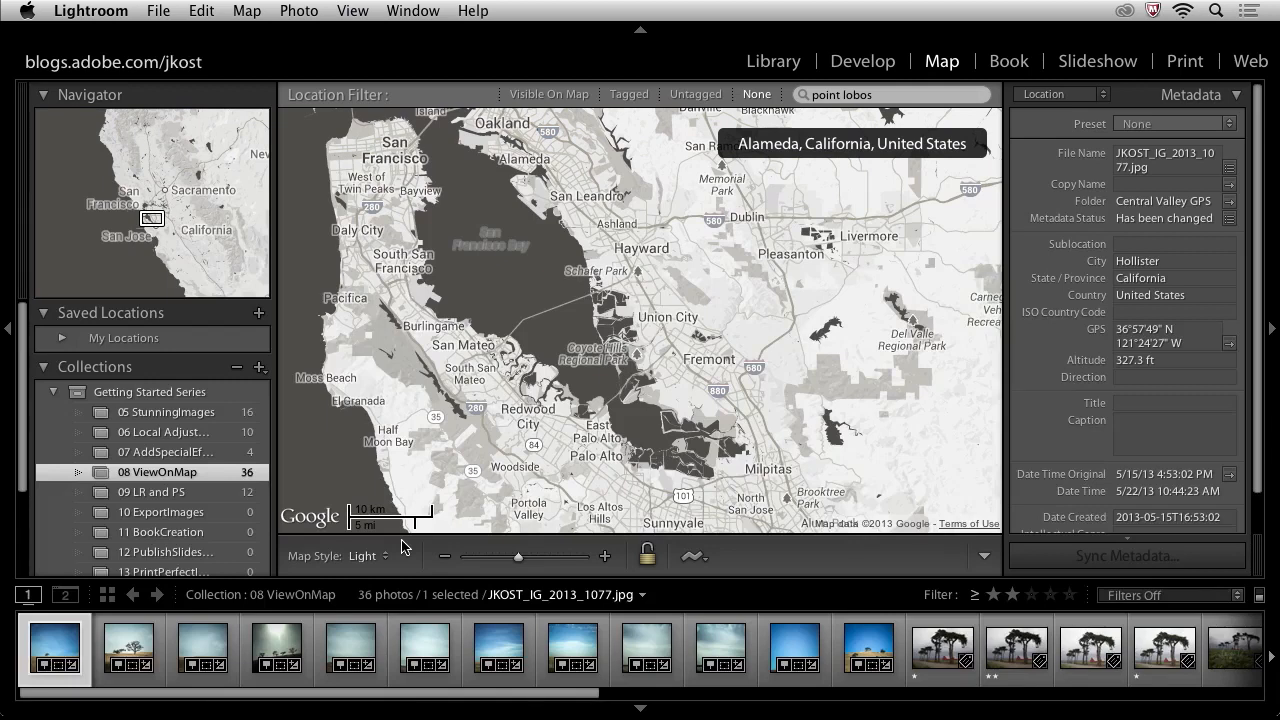
click(363, 555)
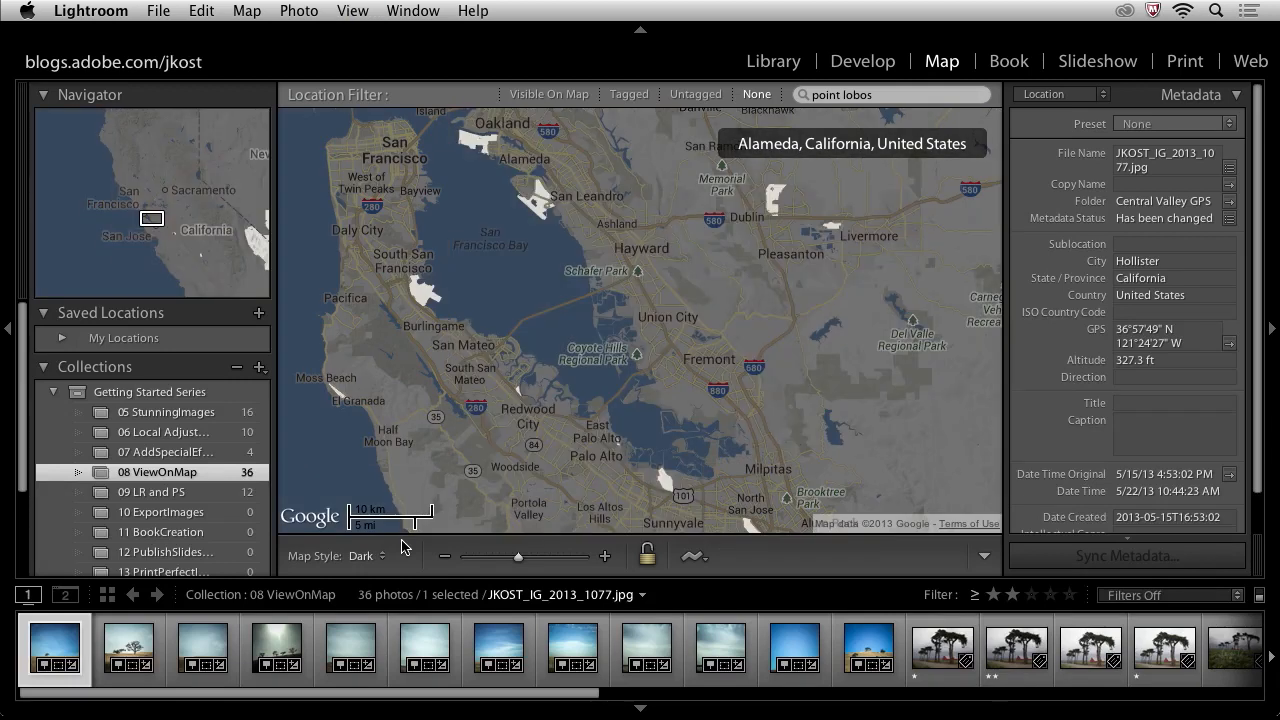
click(377, 555)
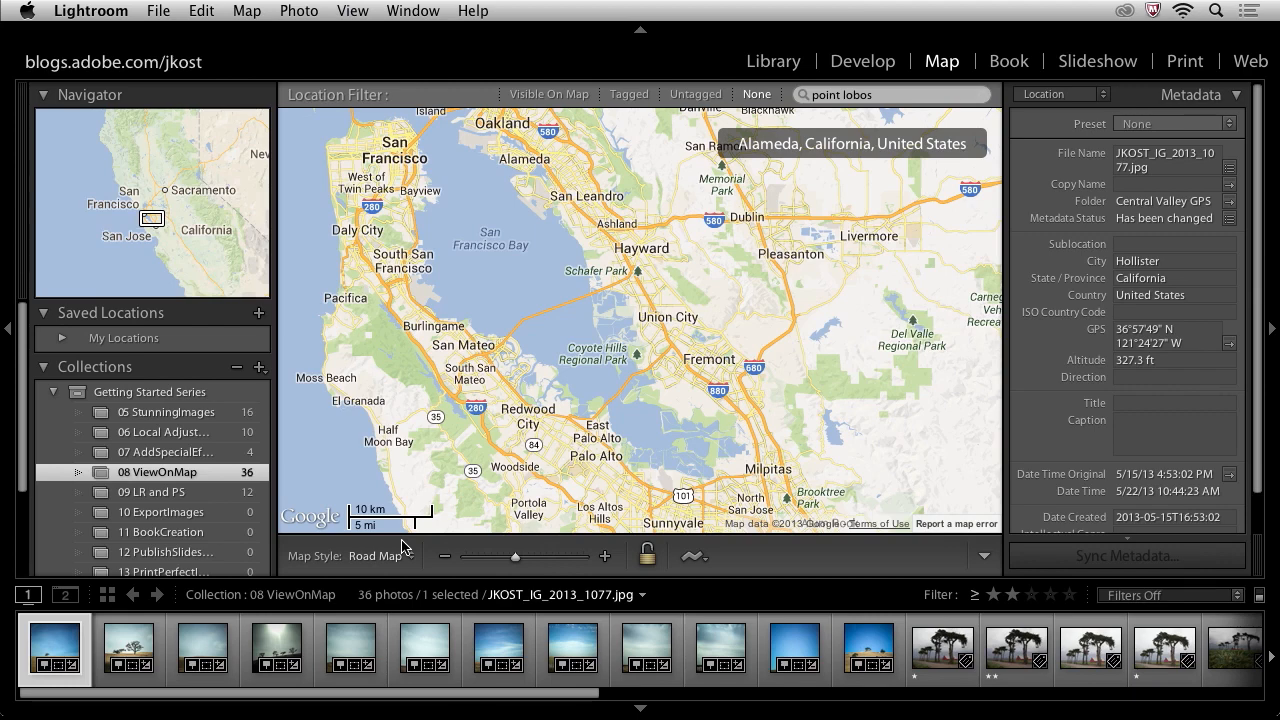
mouse_move(402, 546)
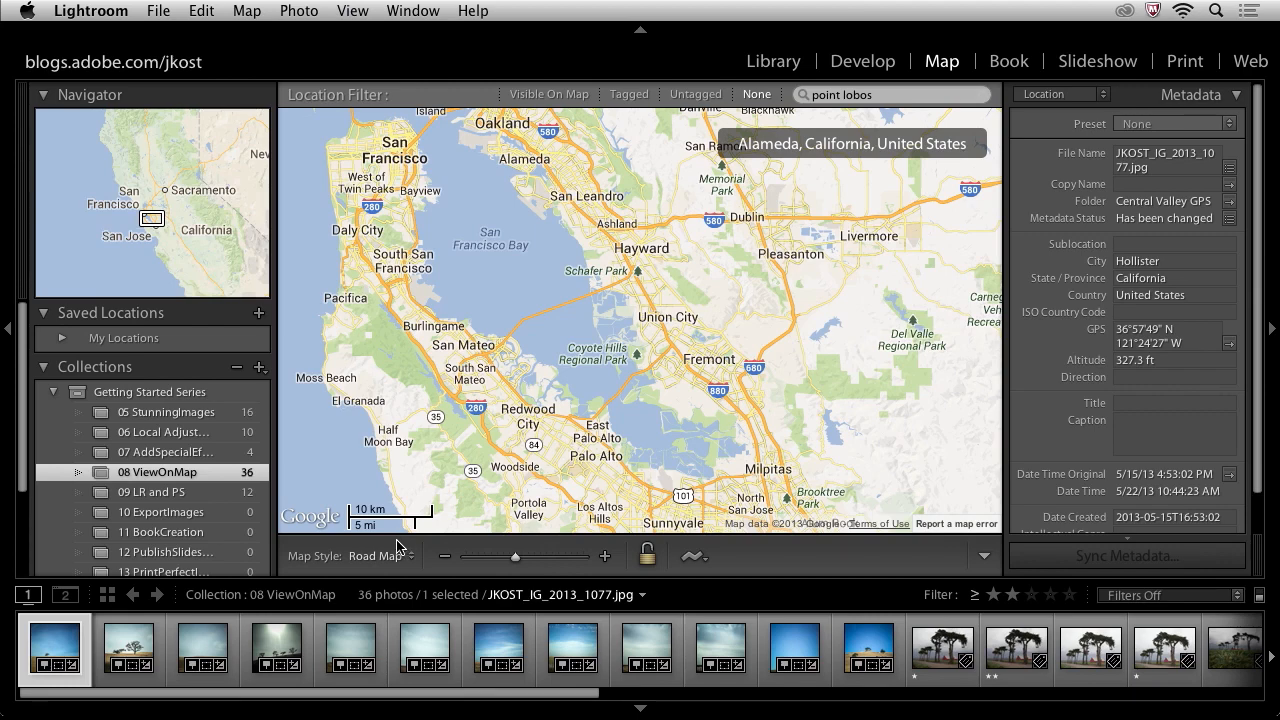
mouse_move(328, 105)
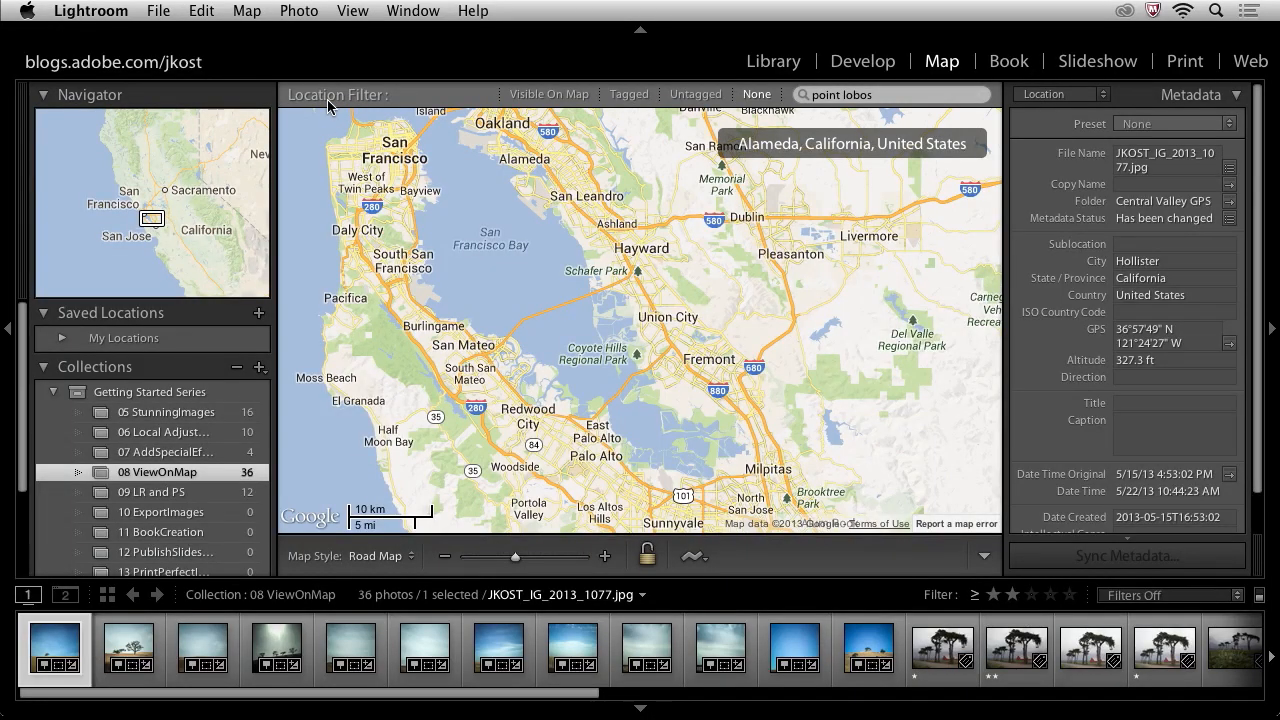
mouse_move(430, 103)
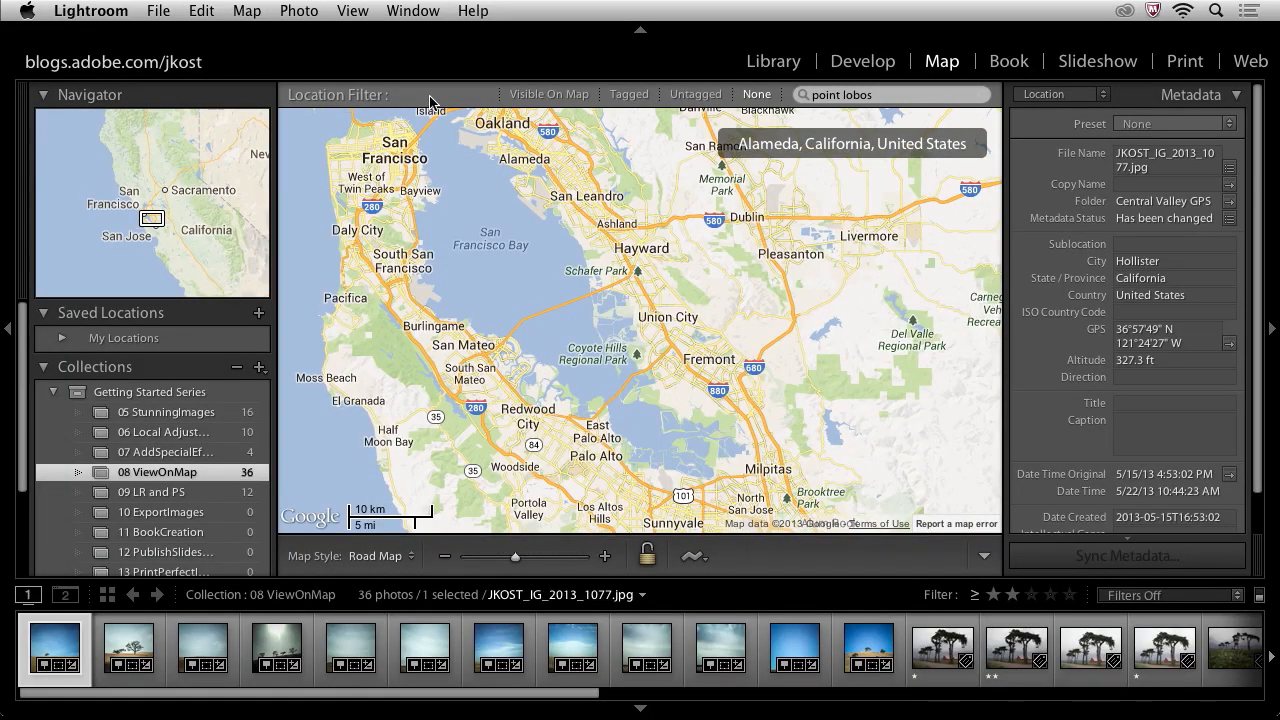
mouse_move(660, 94)
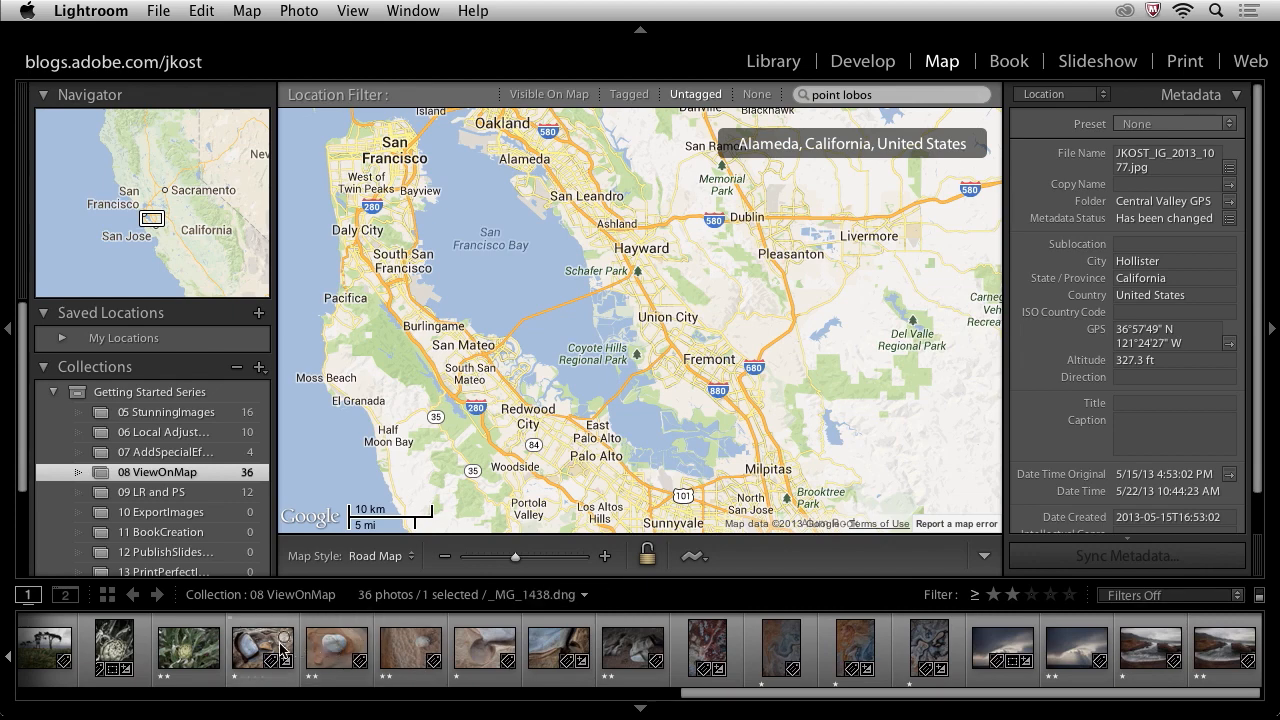
Select the first untagged stones photo and extend the selection to 14 photos
click(263, 650)
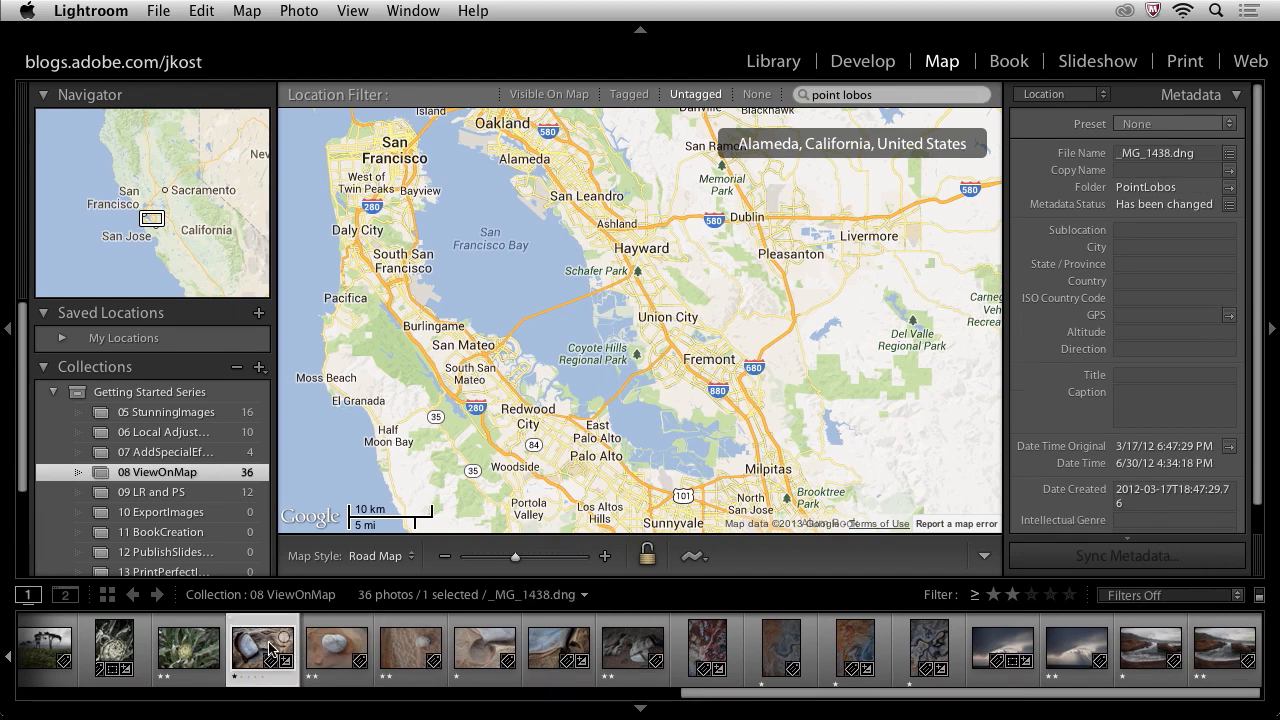
click(1223, 650)
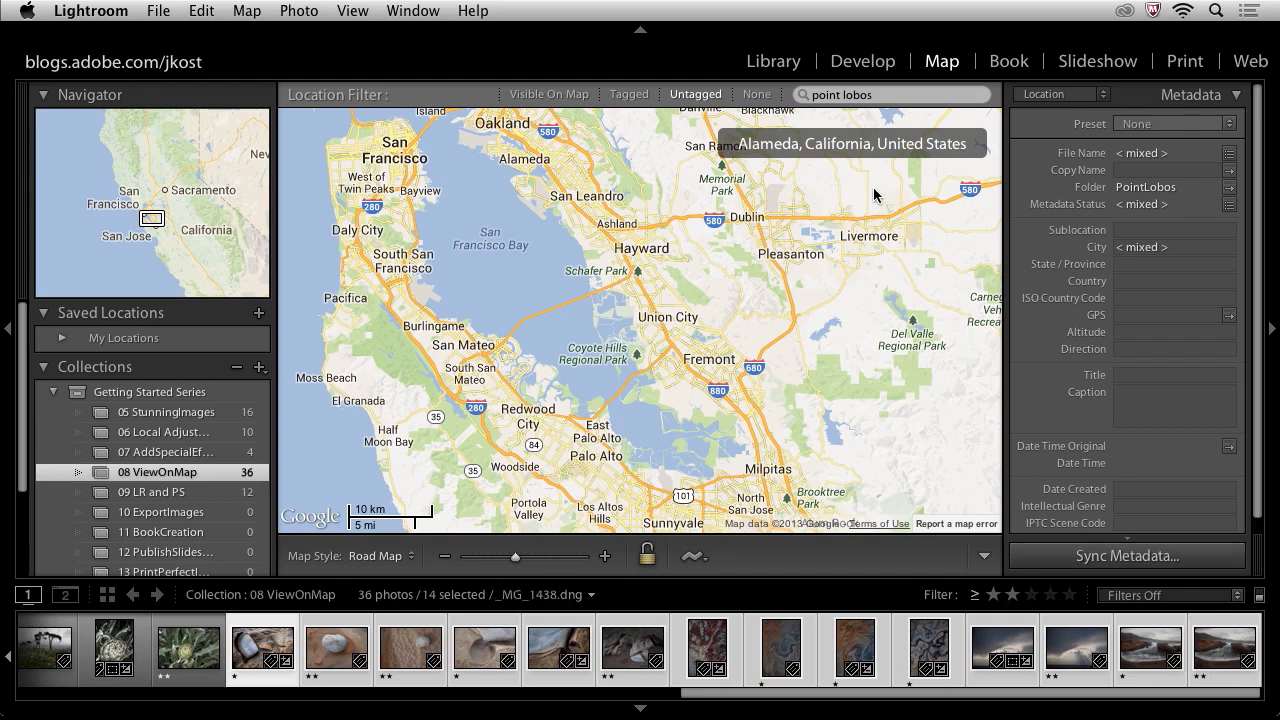
Start a map search for Point Lobos near Carmel
click(890, 94)
text( carmel)
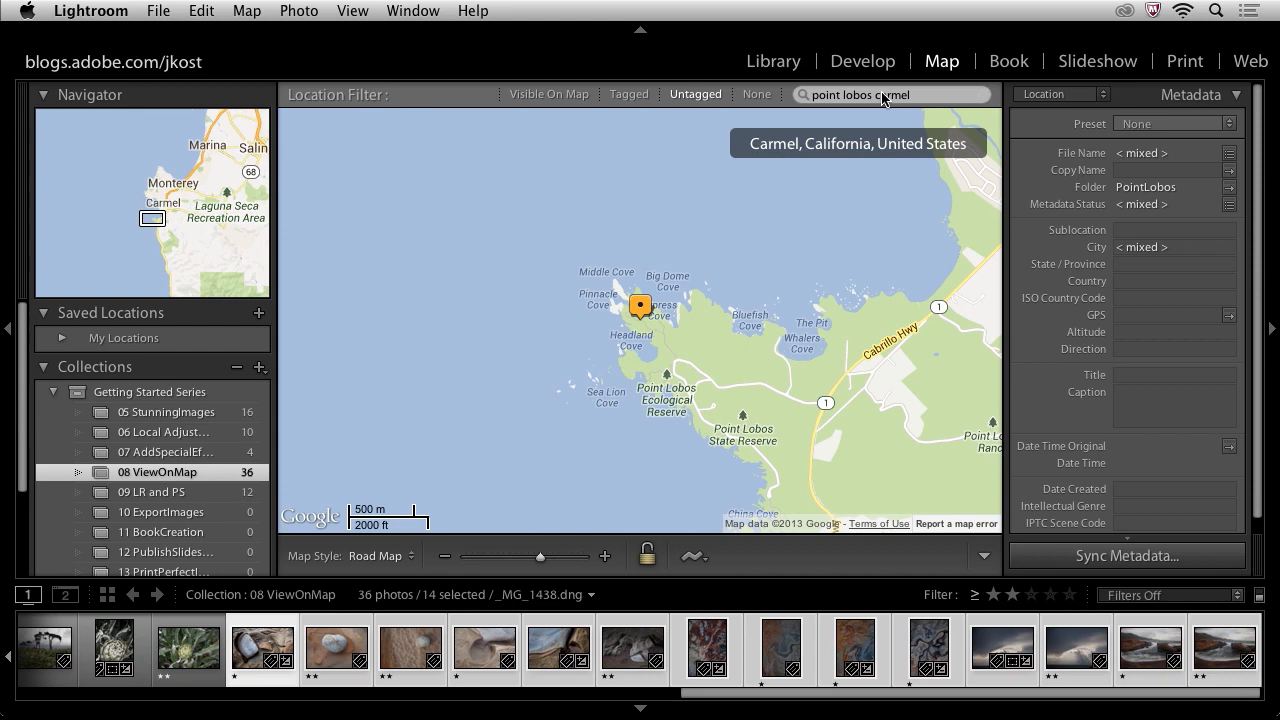
mouse_move(746, 428)
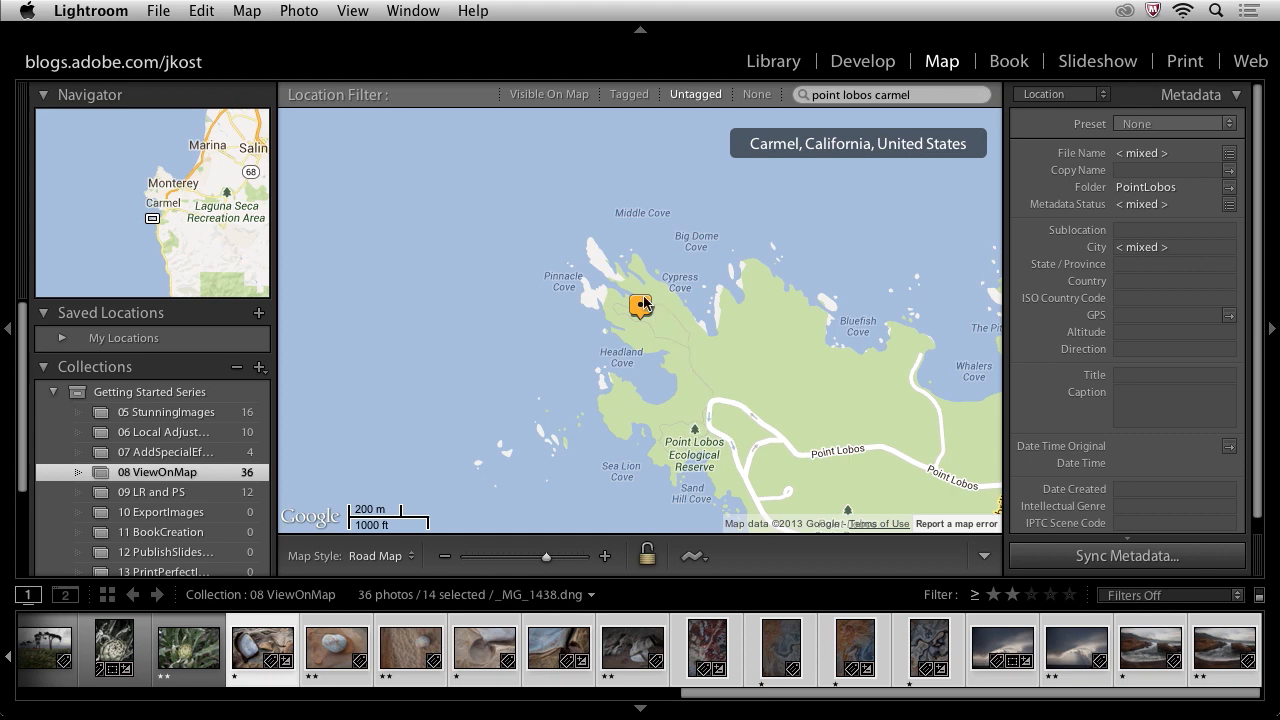
mouse_move(585, 320)
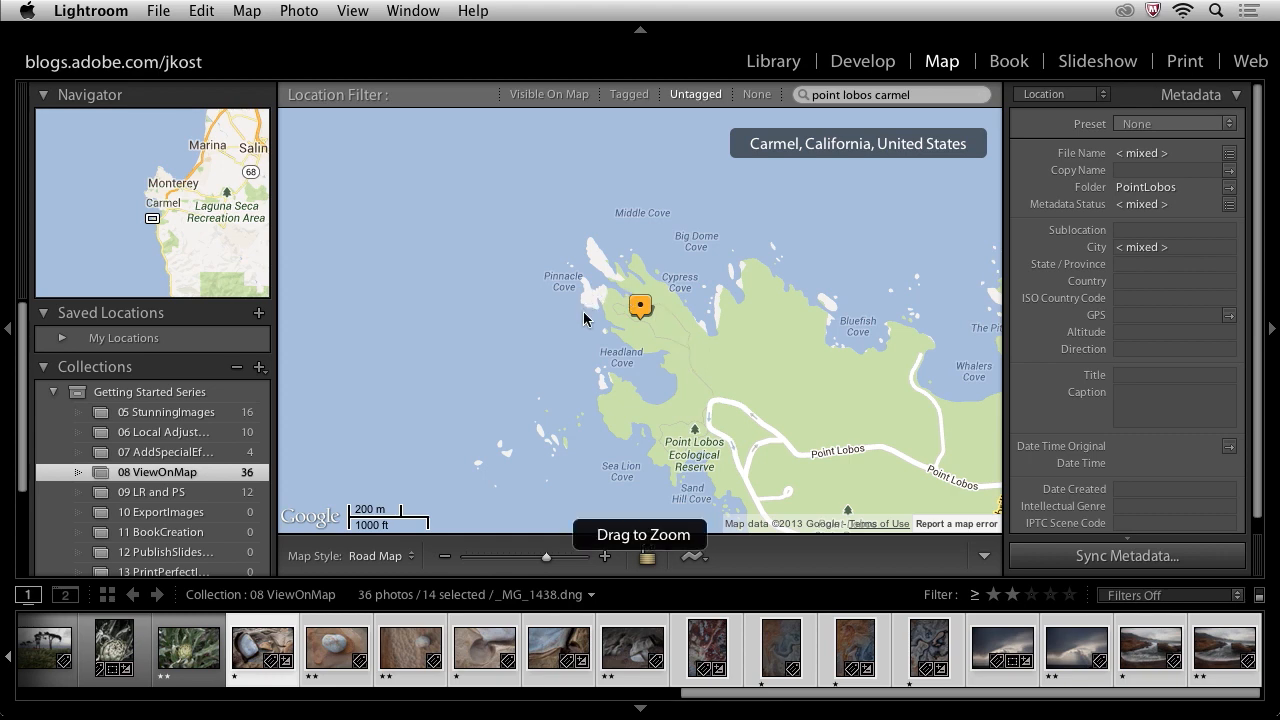
Zoom the map in on the Cypress Grove Trail area of Point Lobos
drag(585, 315, 697, 382)
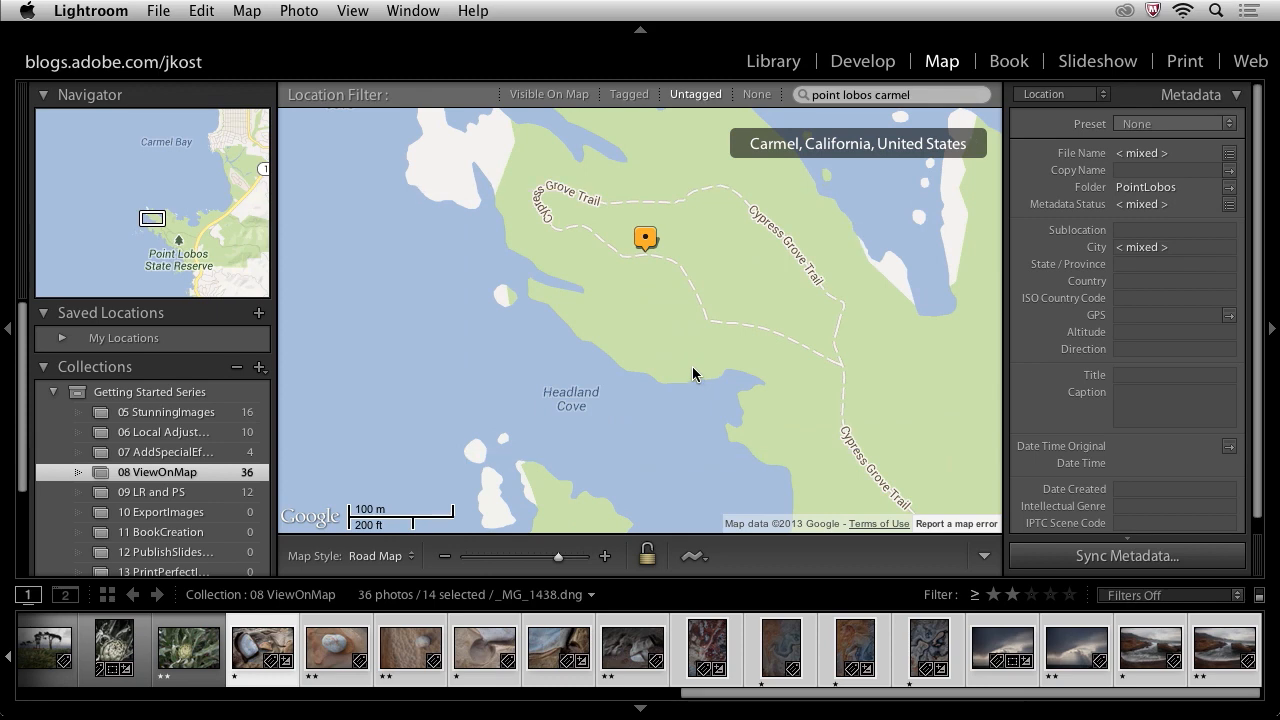
mouse_move(421, 545)
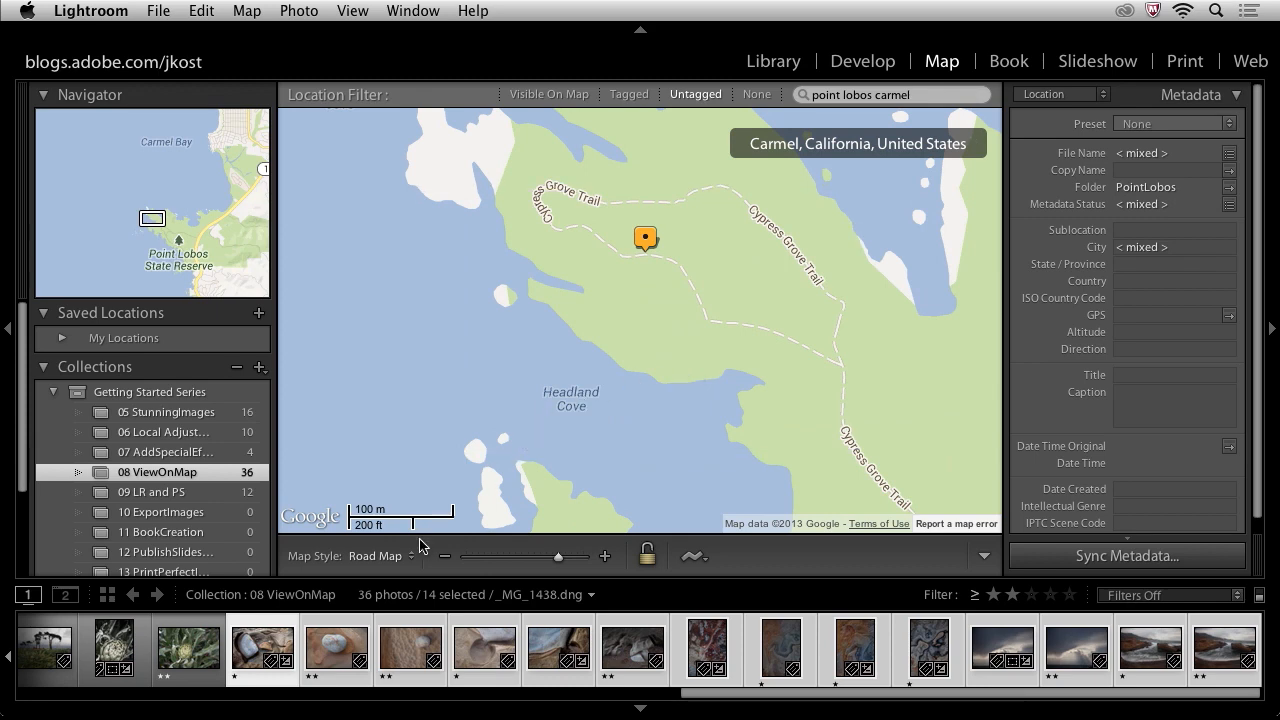
Switch the map style to Hybrid and place the 14 selected photos near Headland Cove
click(380, 555)
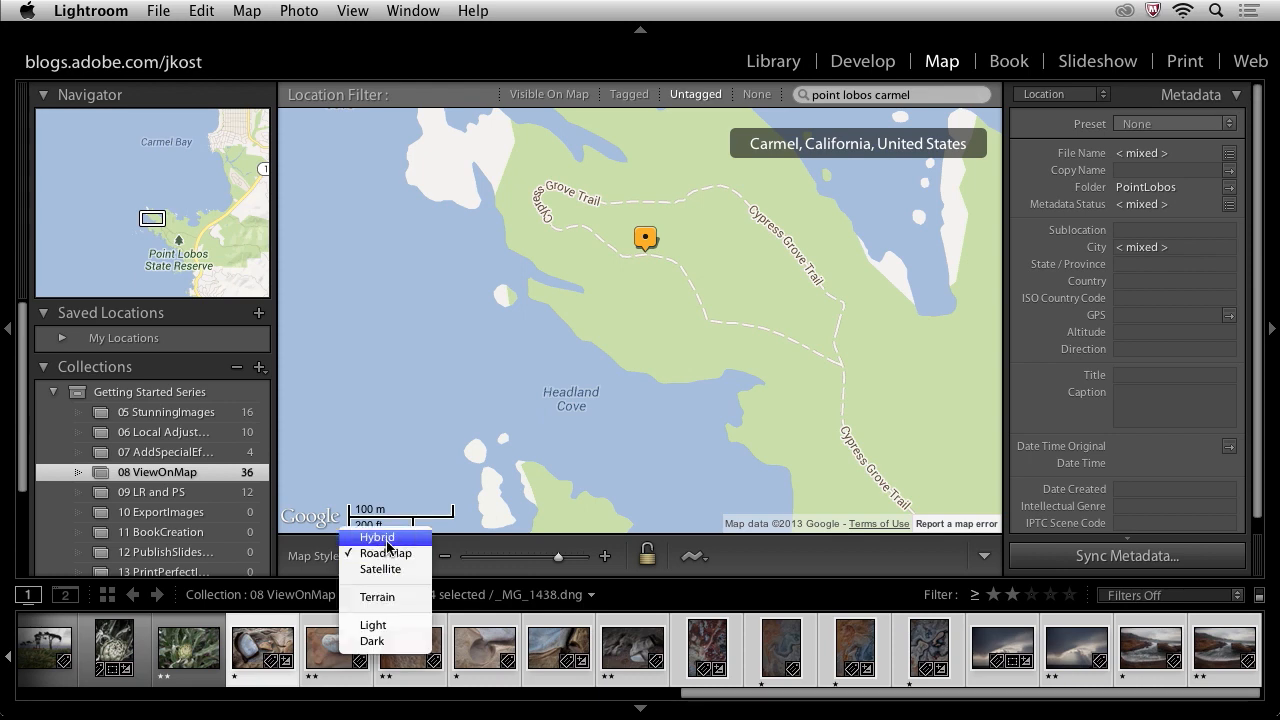
click(377, 537)
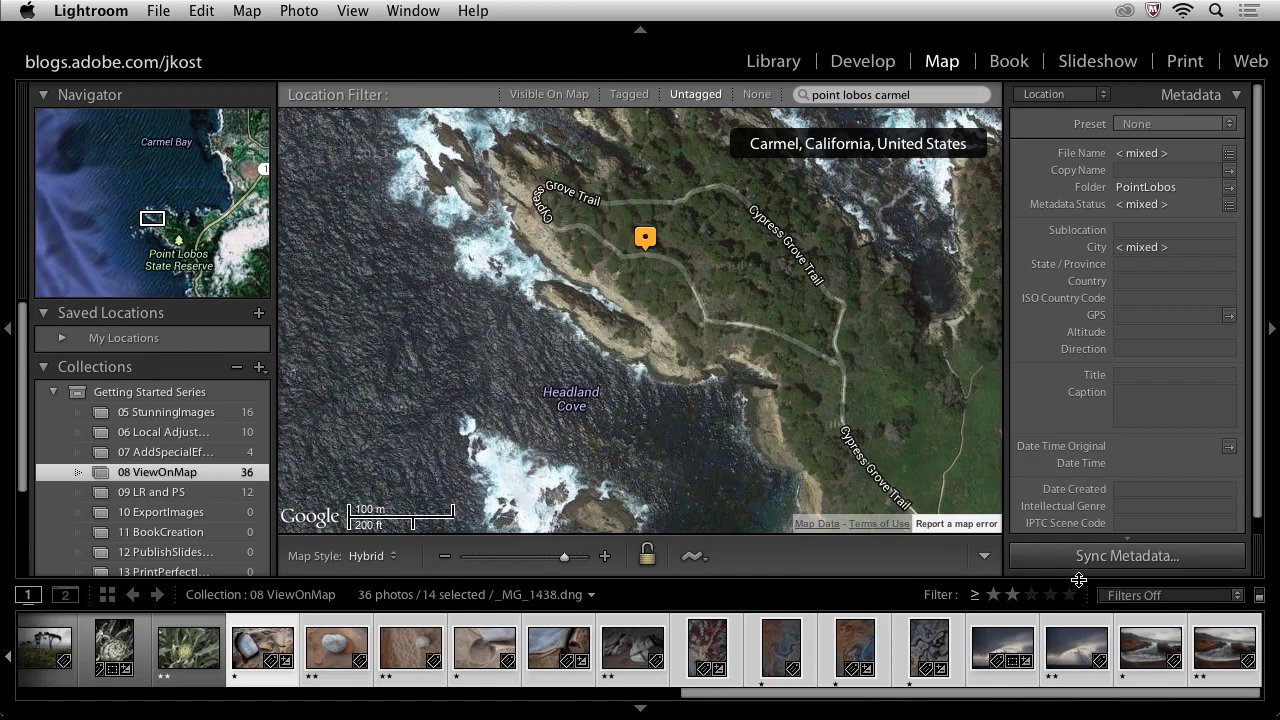
click(1150, 650)
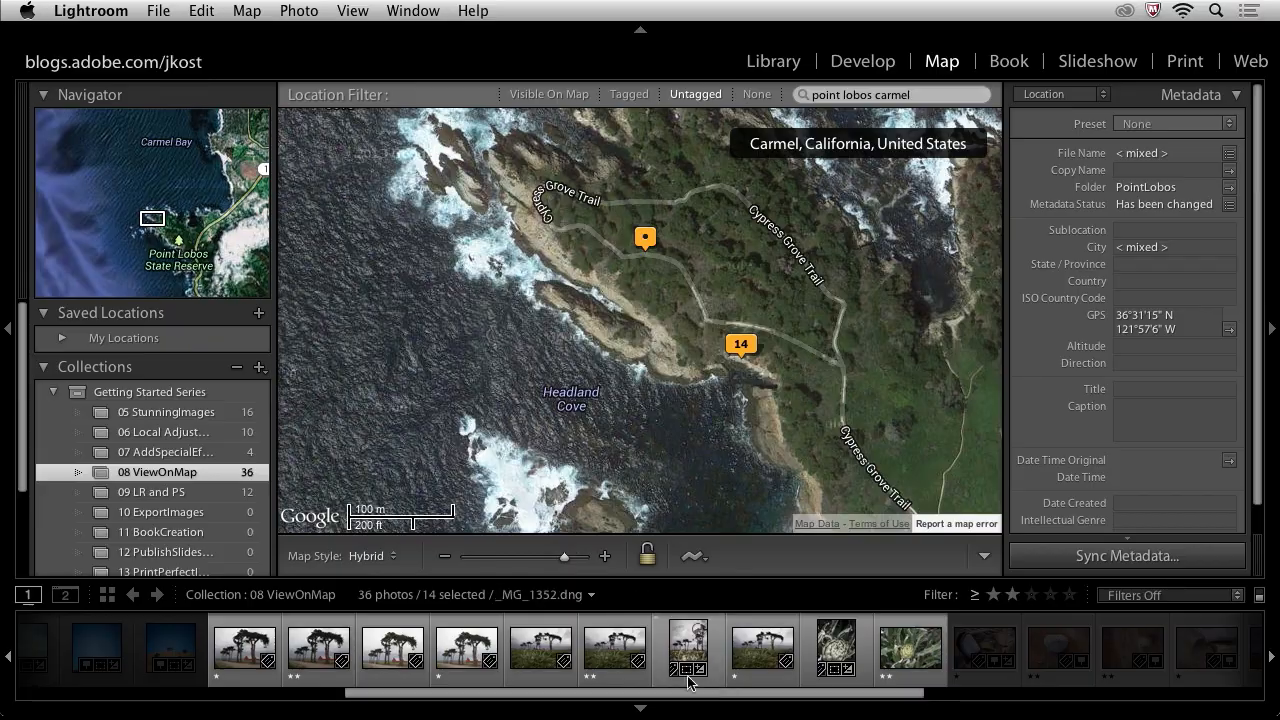
Switch over to Safari to look up the coordinates in Google Maps
click(614, 650)
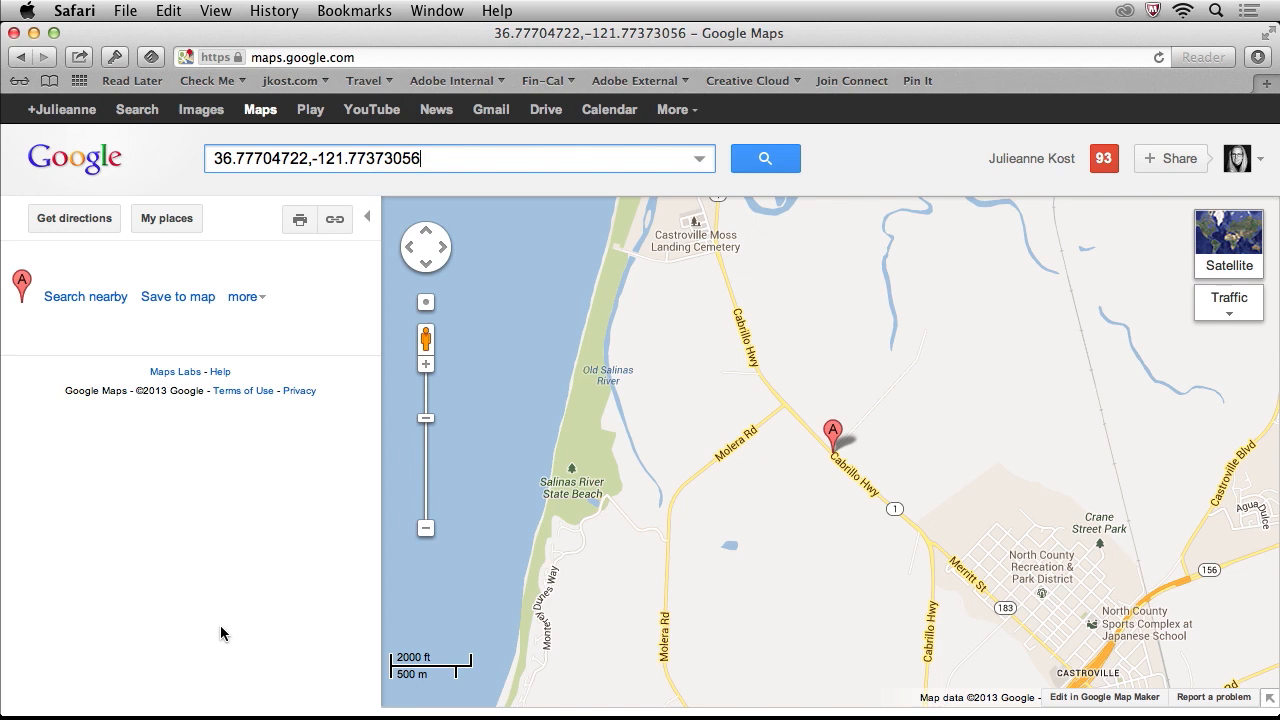
mouse_move(724, 513)
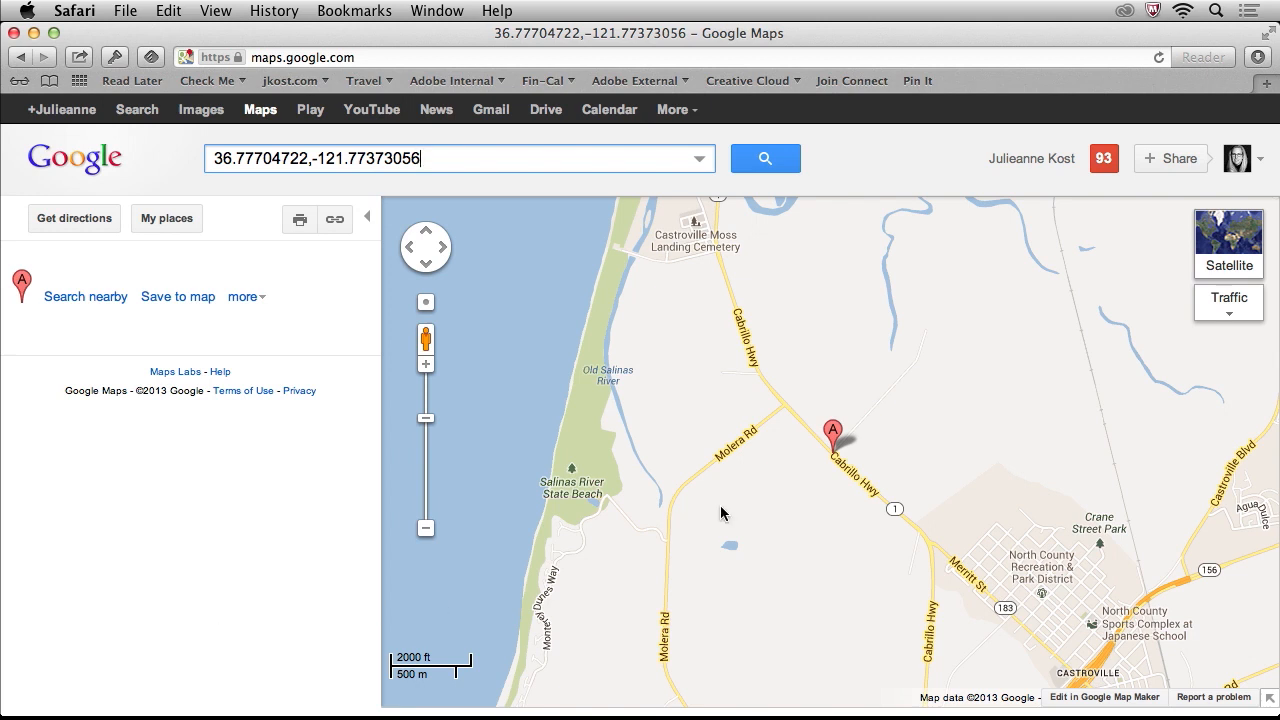
mouse_move(455, 358)
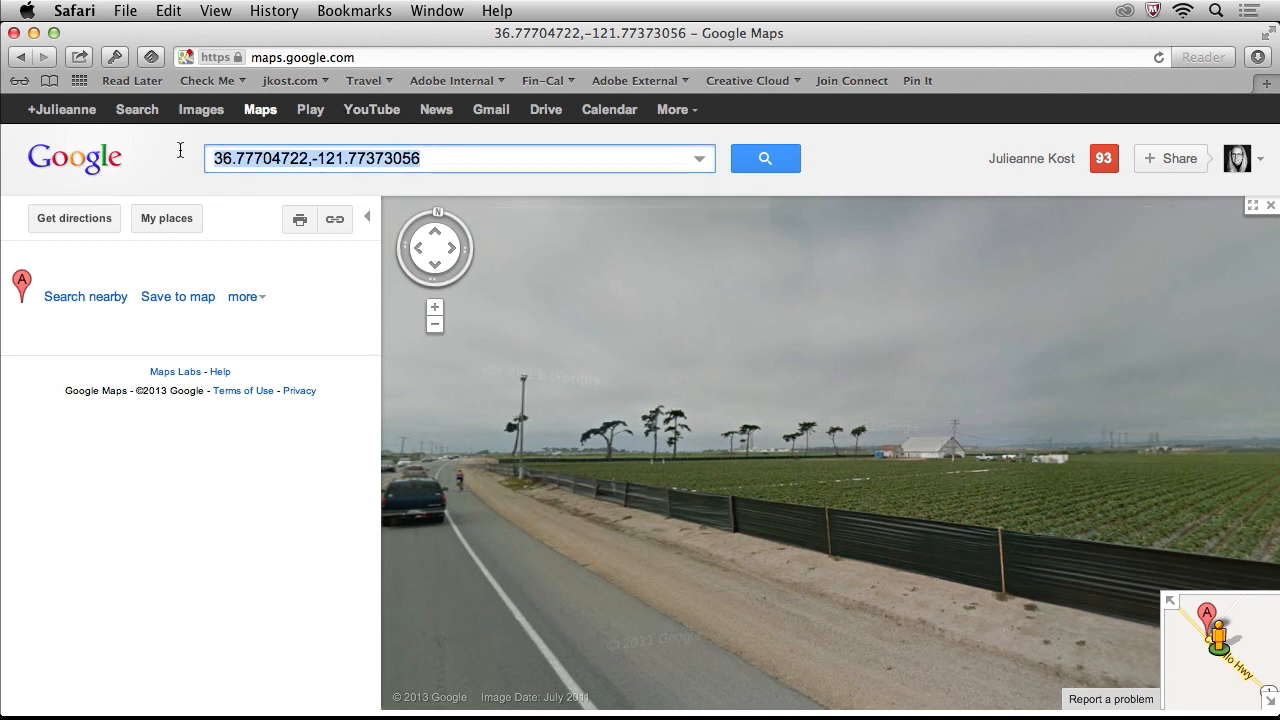
Return to Lightroom and search the map for 36.77704722,-121.77373056
click(167, 10)
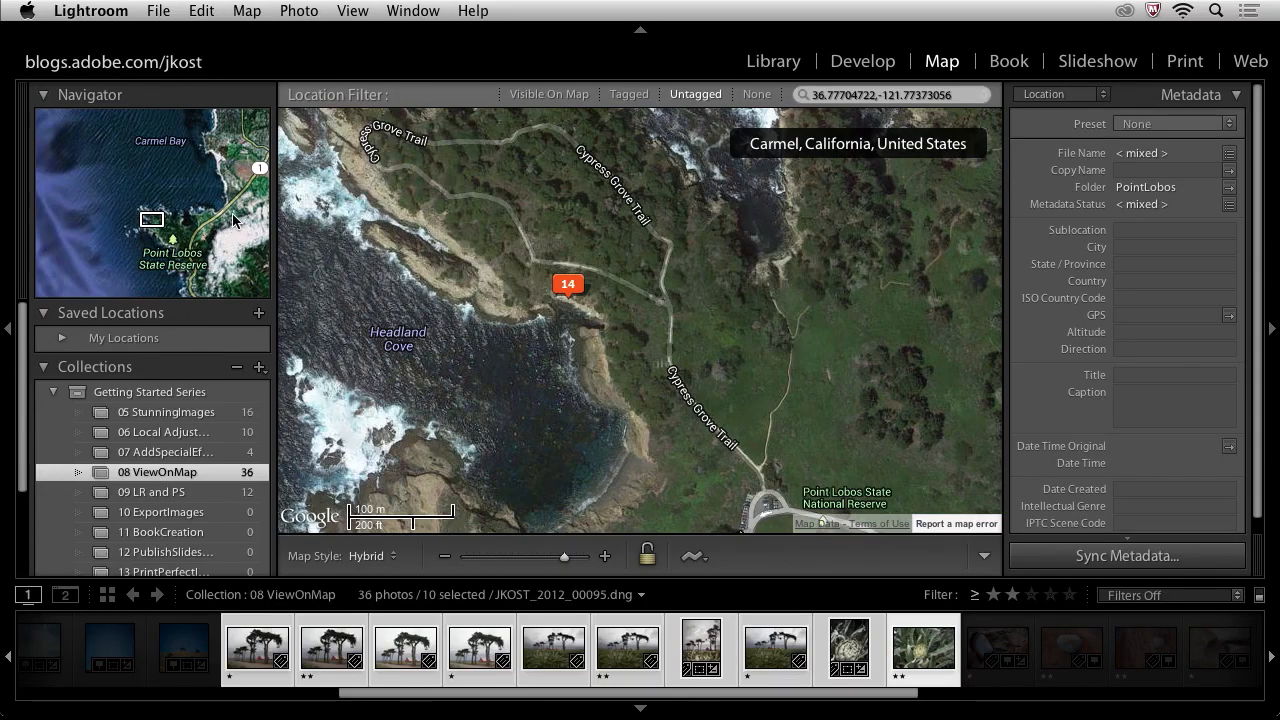
click(885, 94)
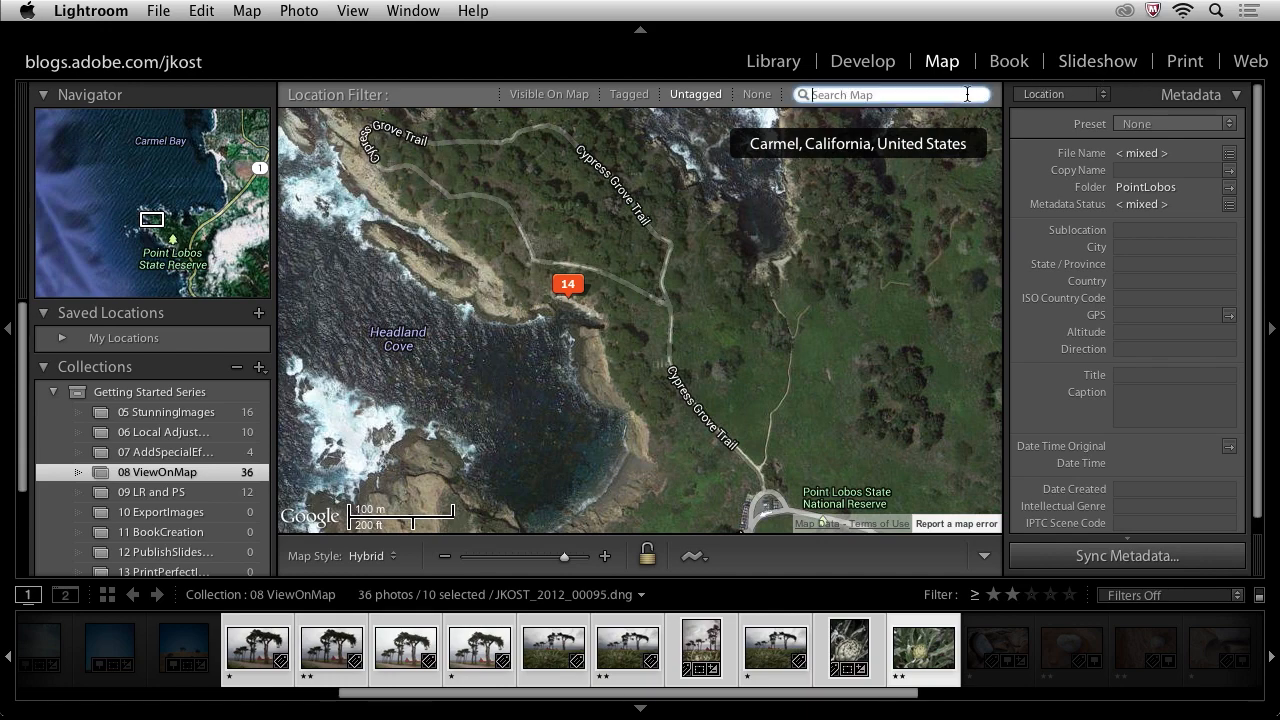
text(36.77704722,-121.77373056)
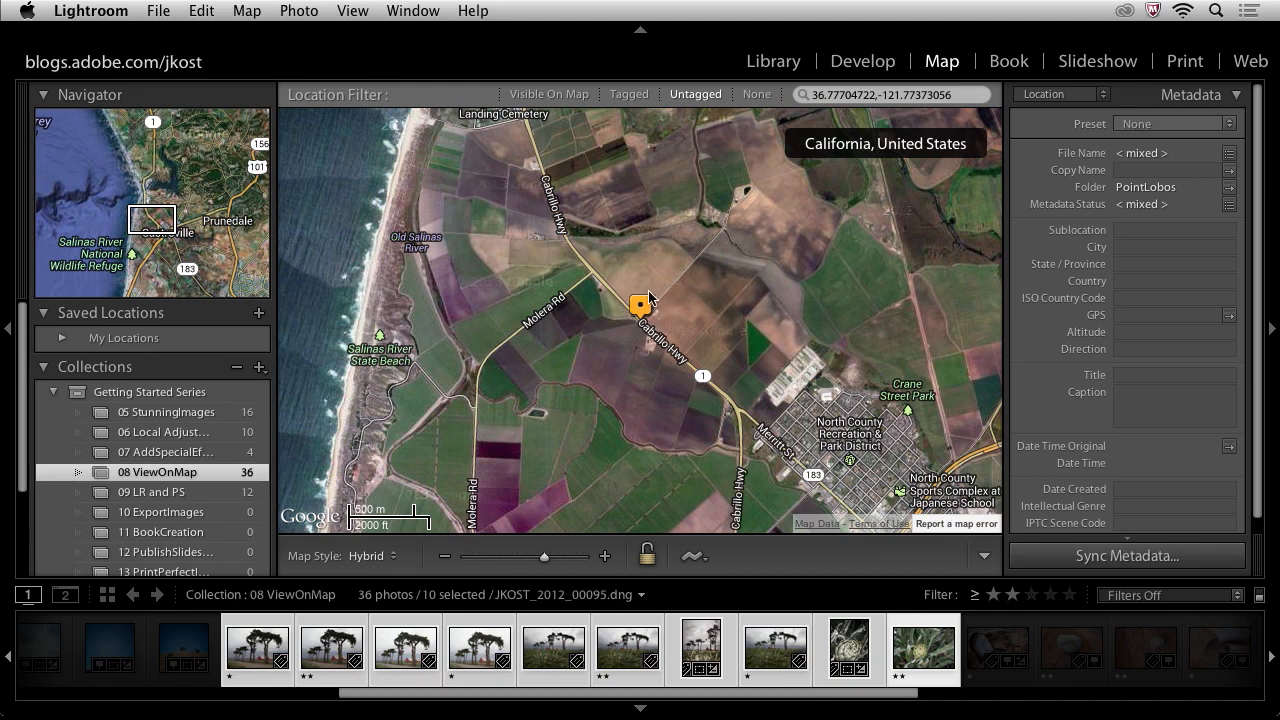
mouse_move(600, 378)
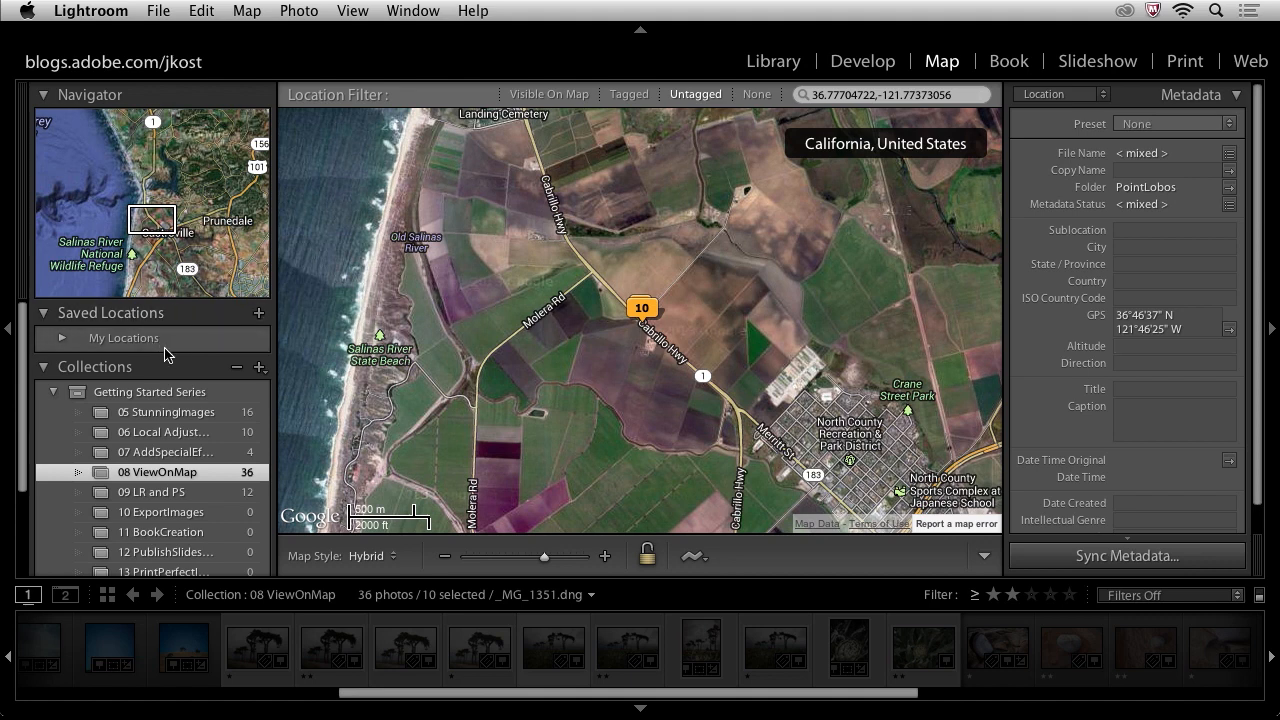
Start a new saved location under My Locations and position its dialog
click(62, 337)
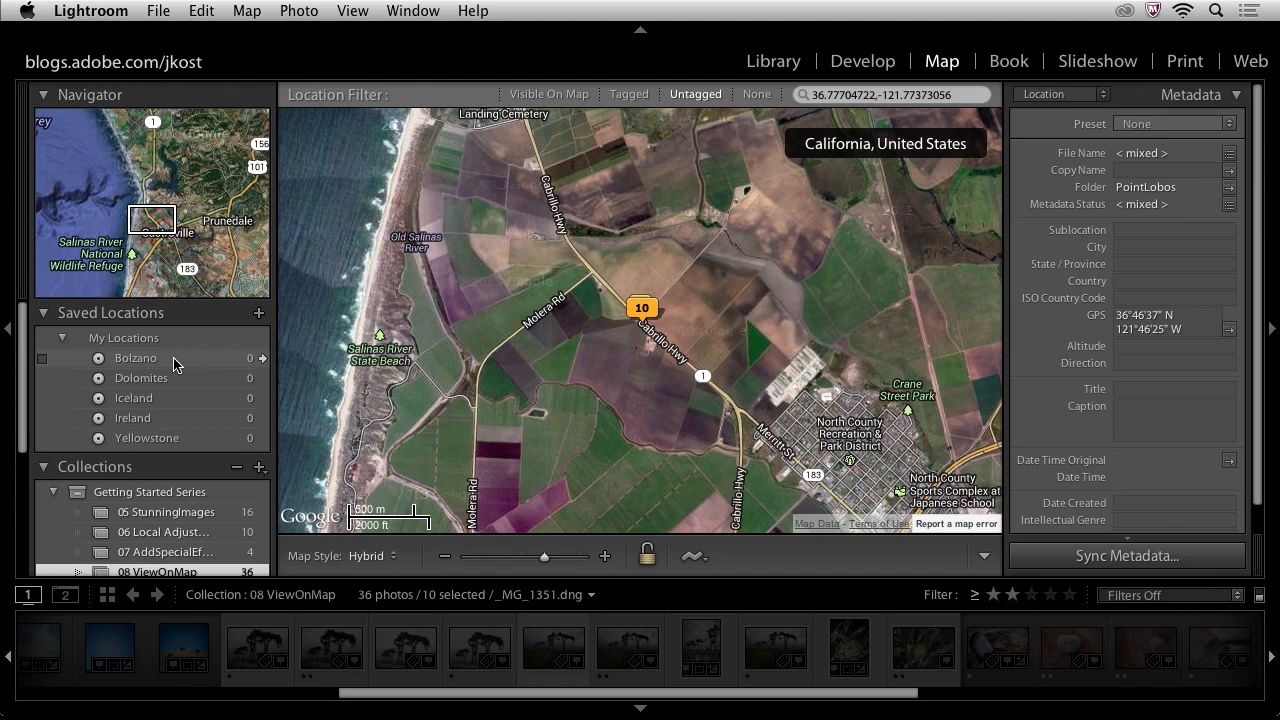
mouse_move(170, 360)
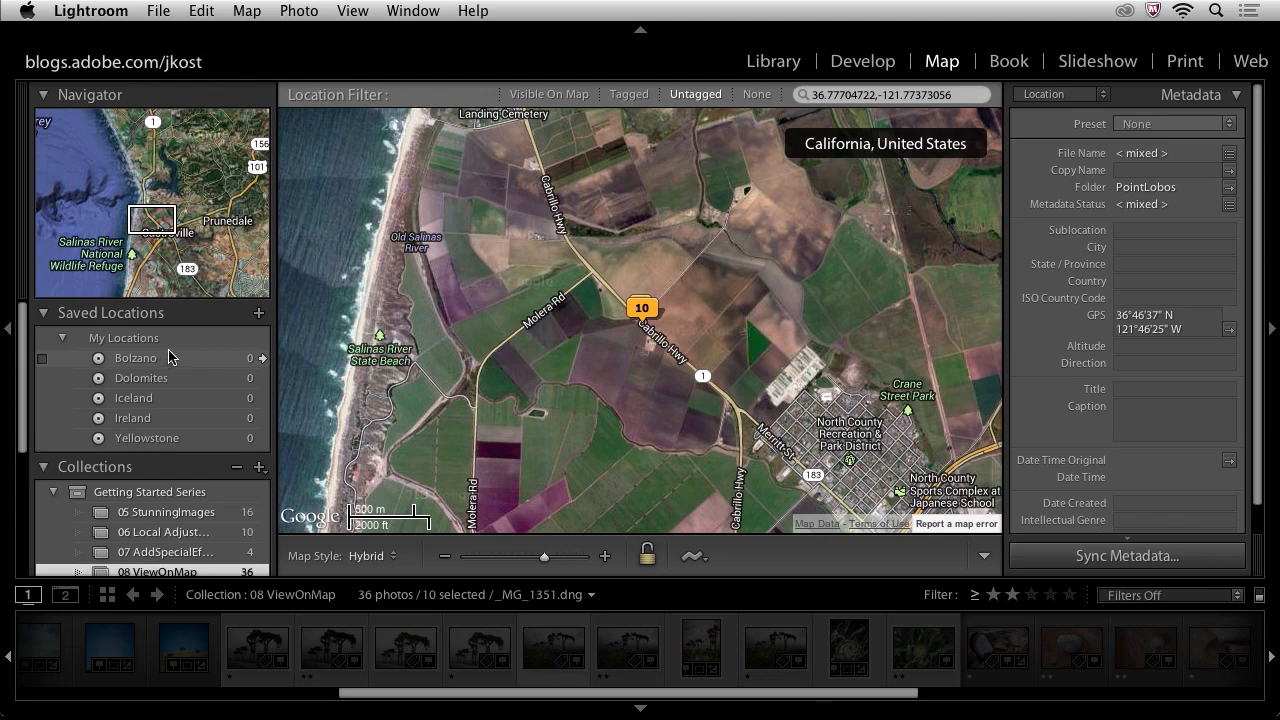
click(259, 312)
text(Cabrillo Highway)
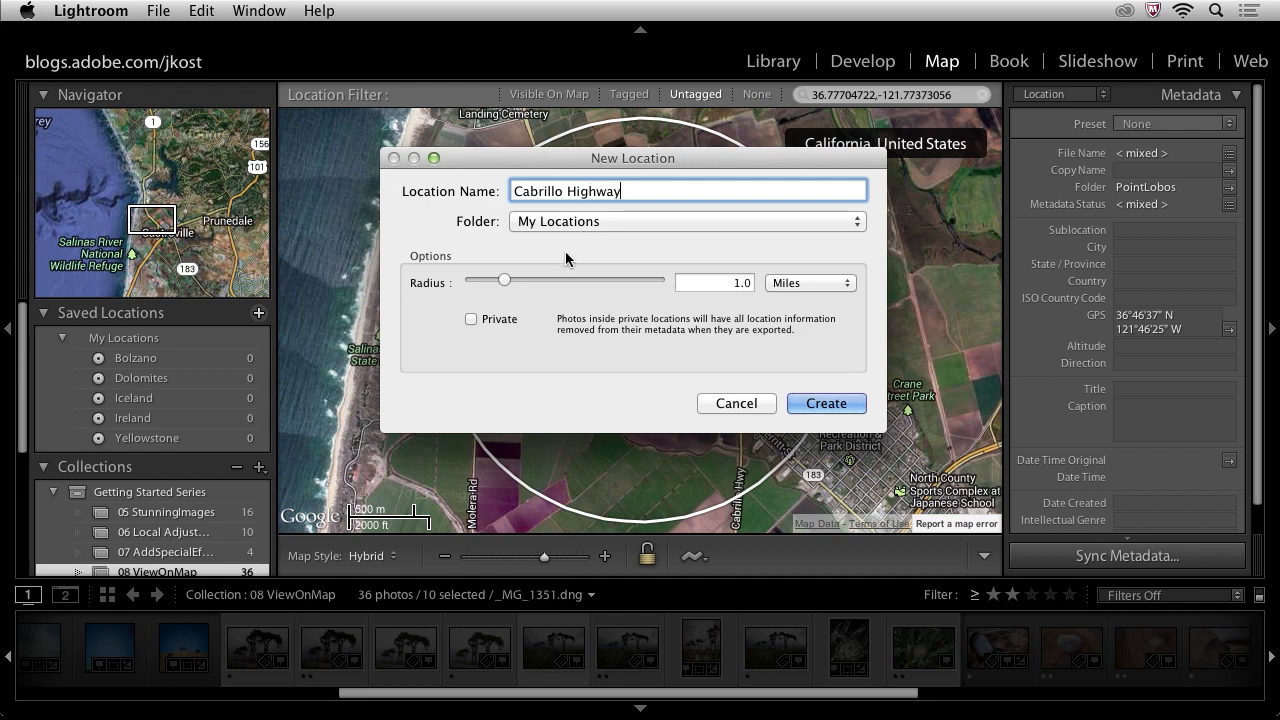
drag(505, 280, 513, 280)
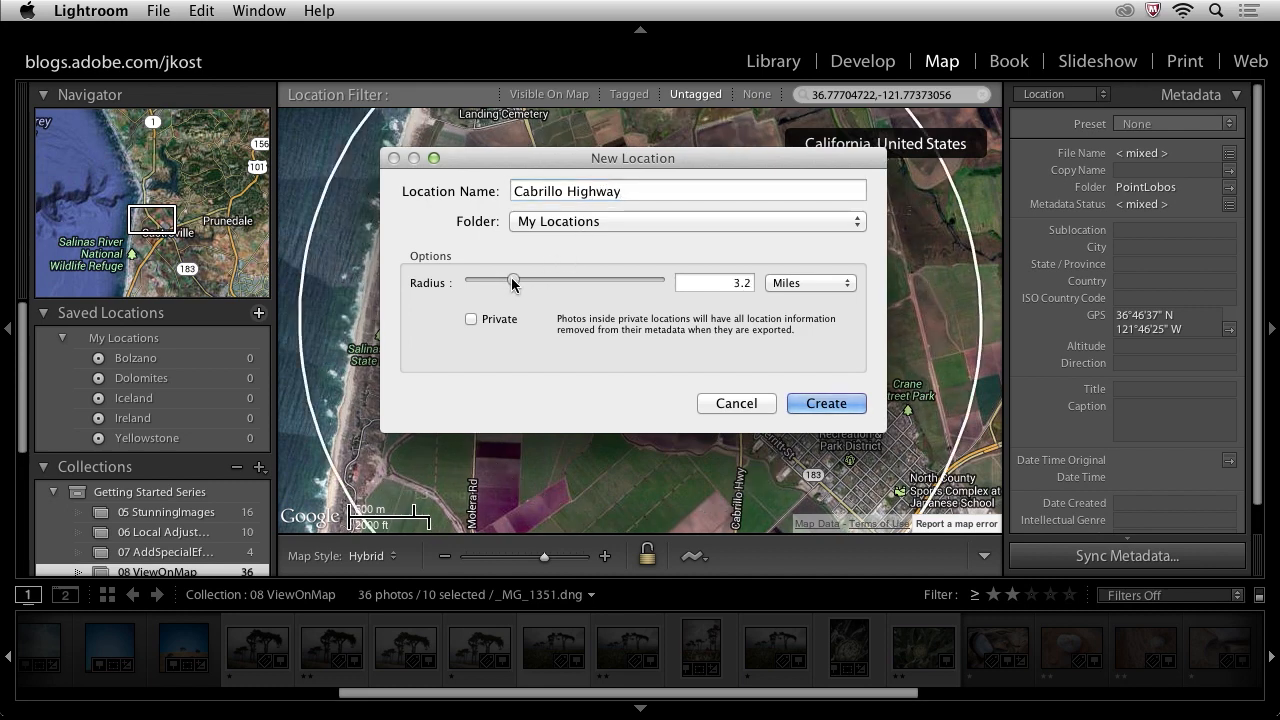
drag(513, 281, 498, 281)
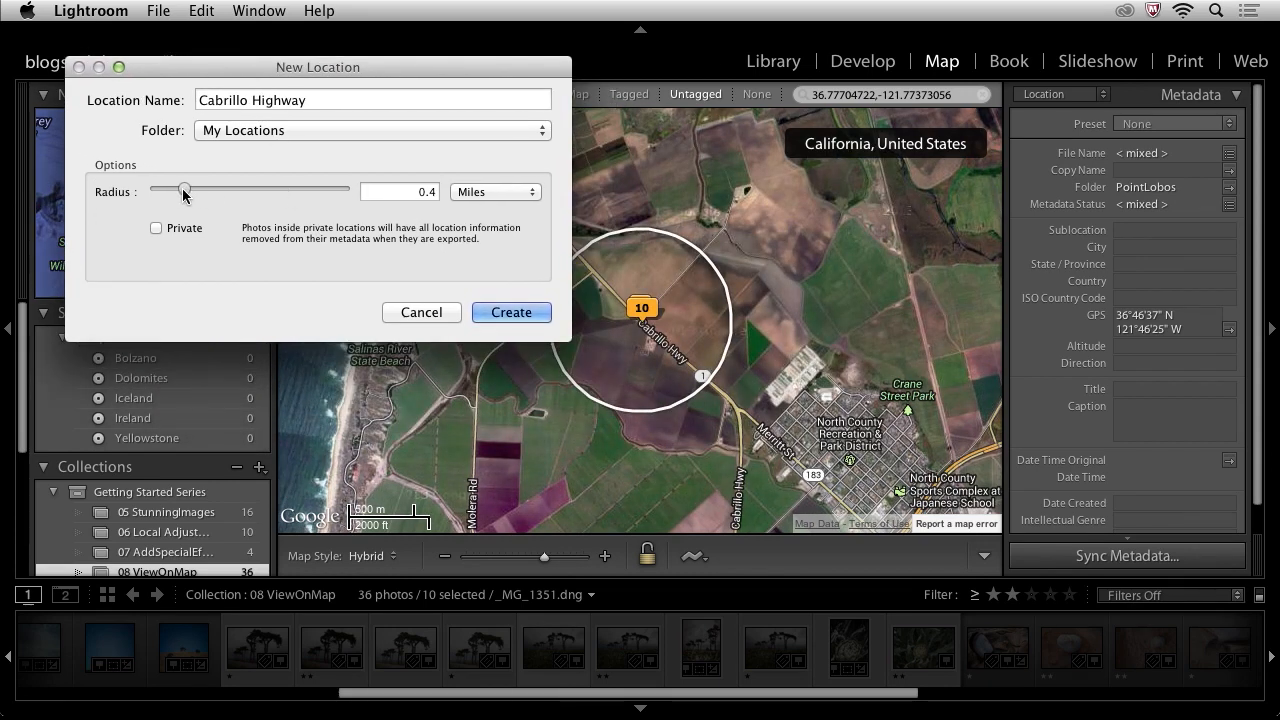
Set the radius to 0.9 miles and create the Cabrillo Highway saved location
drag(184, 190, 178, 190)
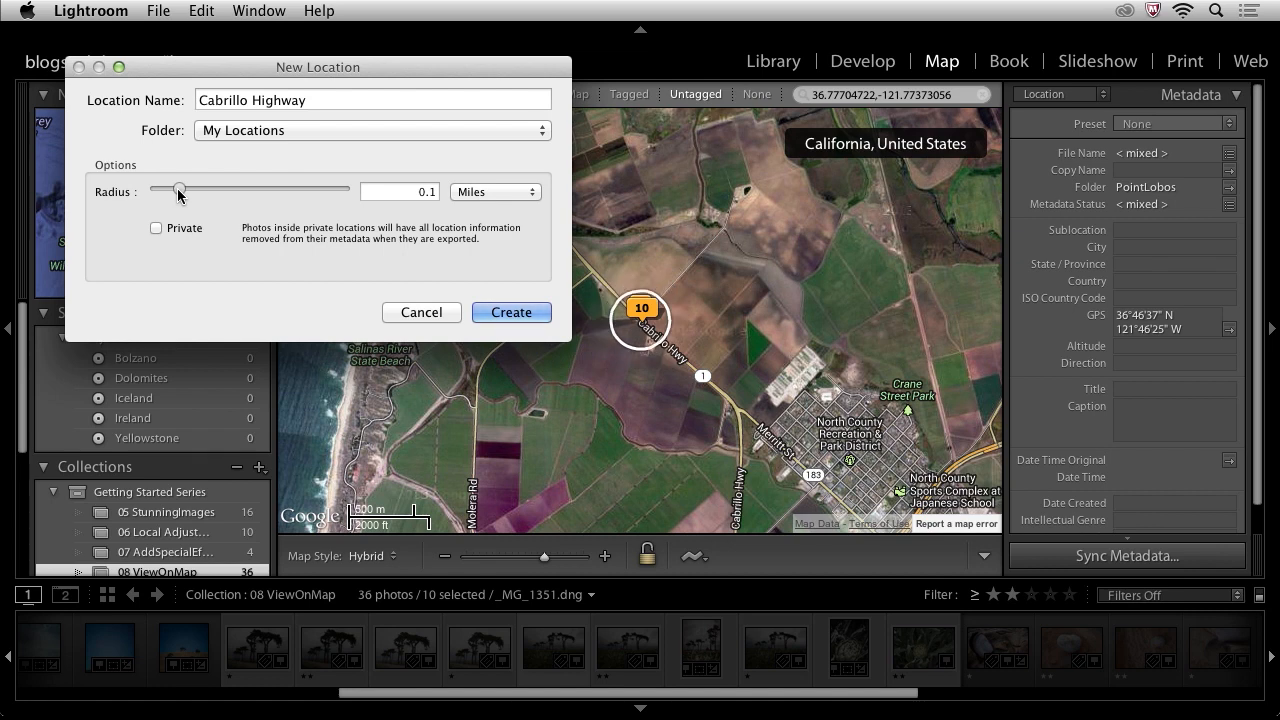
drag(178, 191, 190, 191)
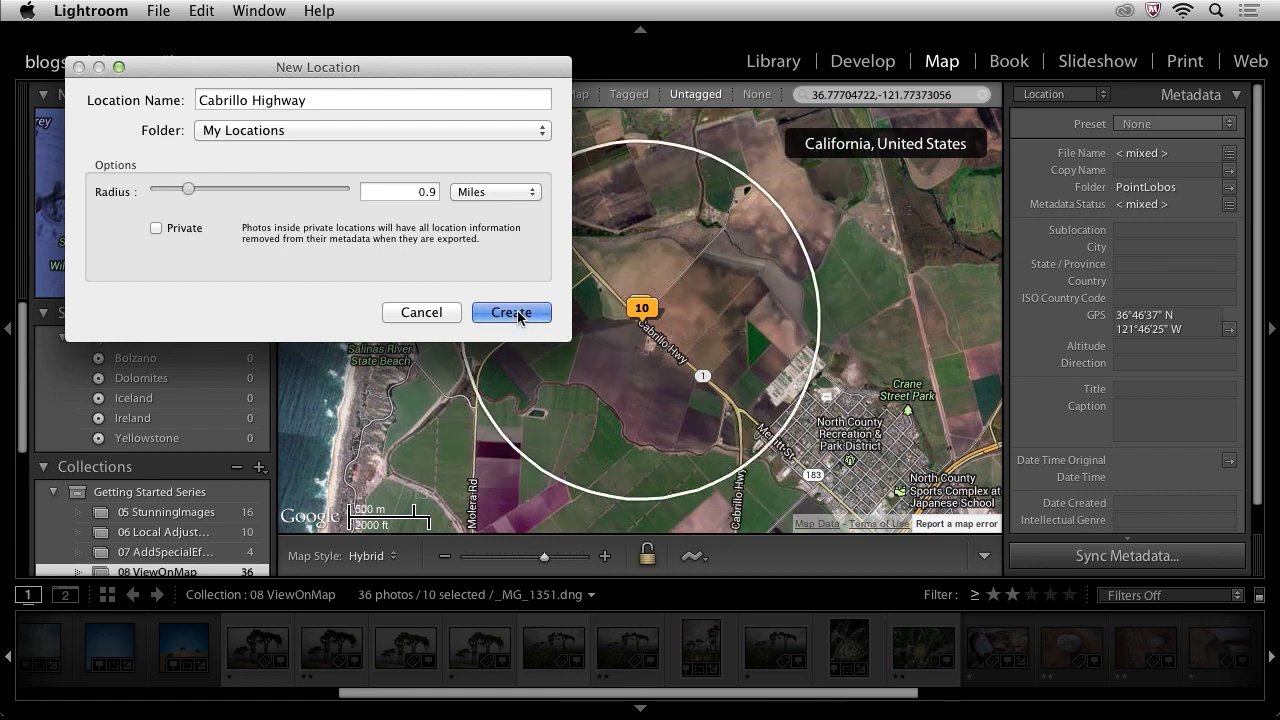
click(511, 312)
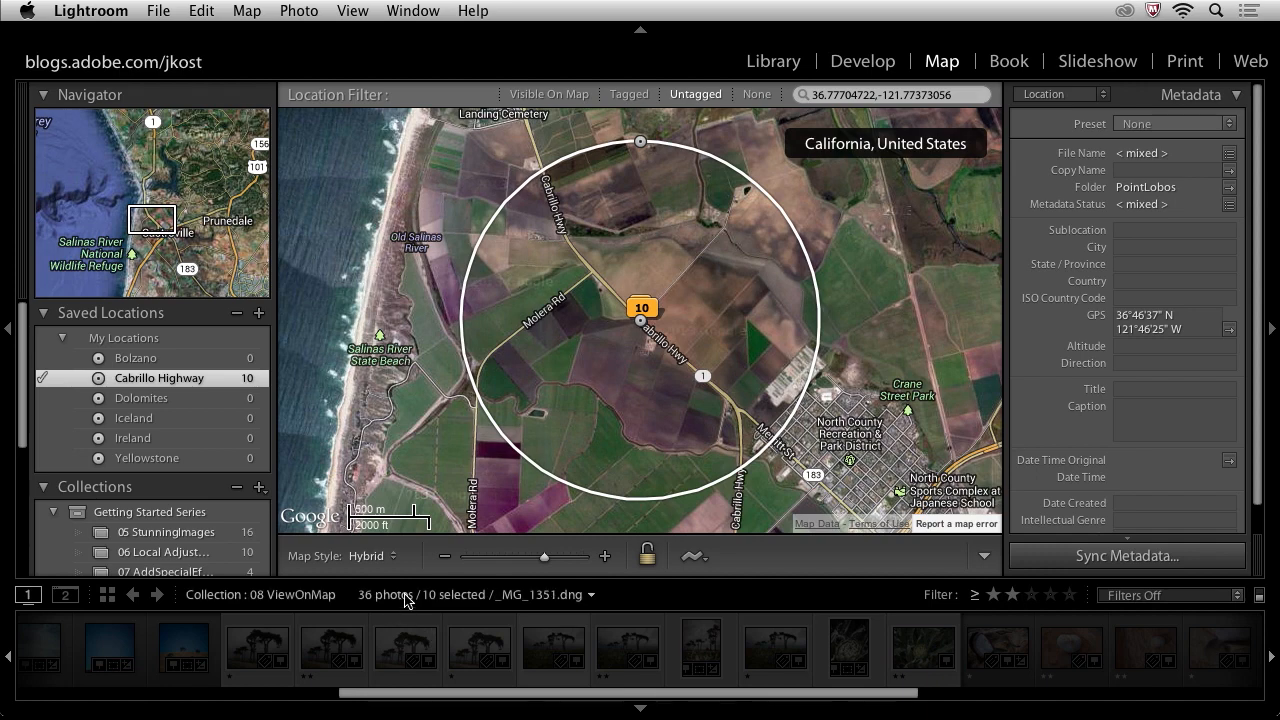
Switch the filmstrip source to All Photographs in the catalog
click(260, 594)
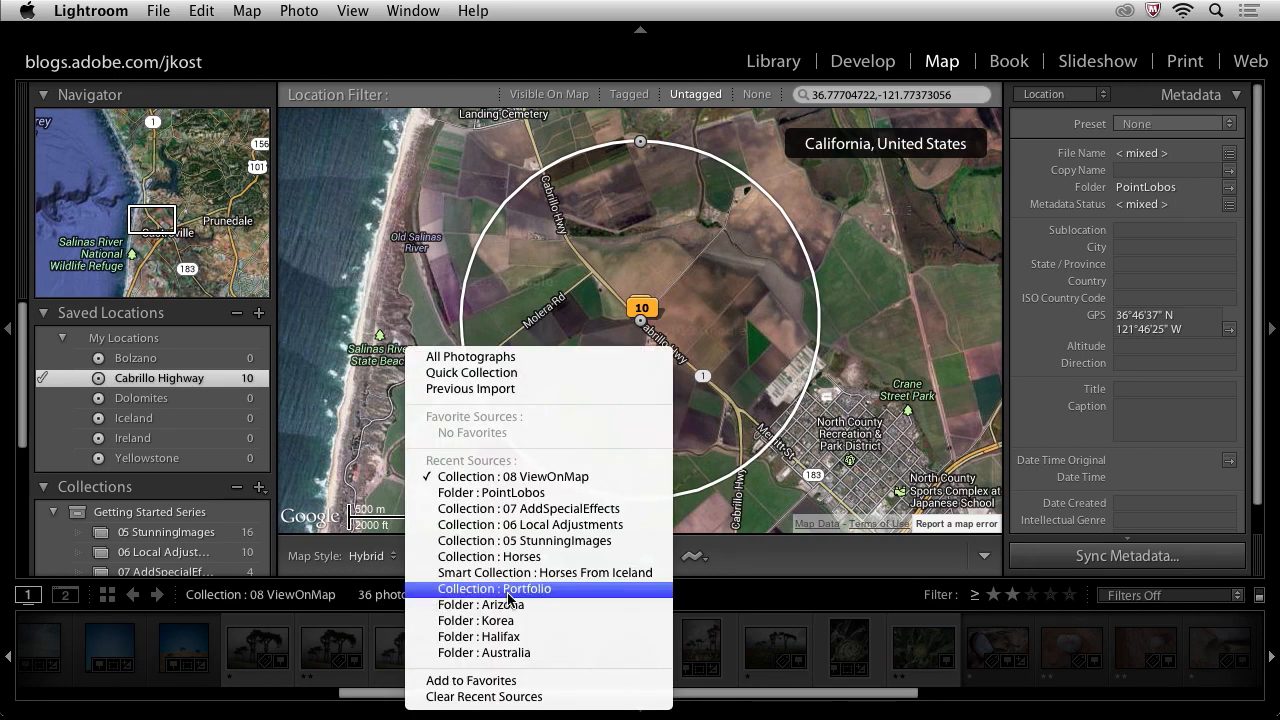
mouse_move(530, 524)
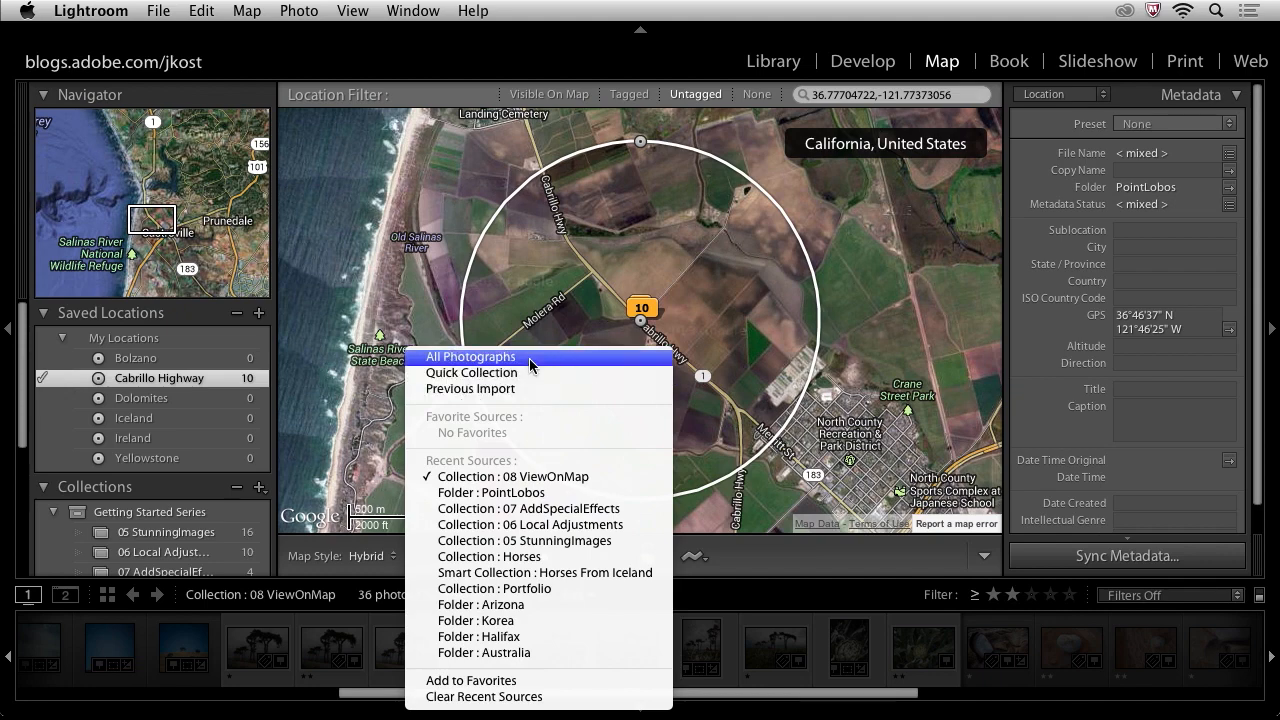
click(470, 356)
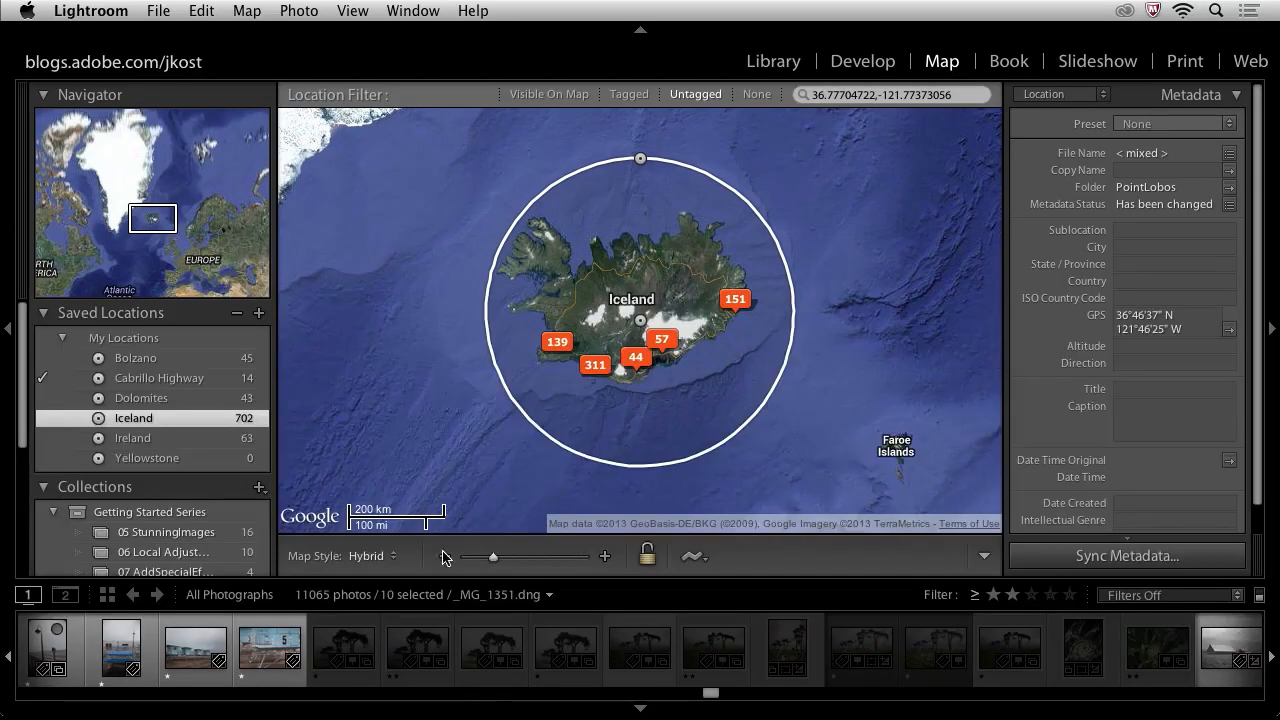
mouse_move(716, 567)
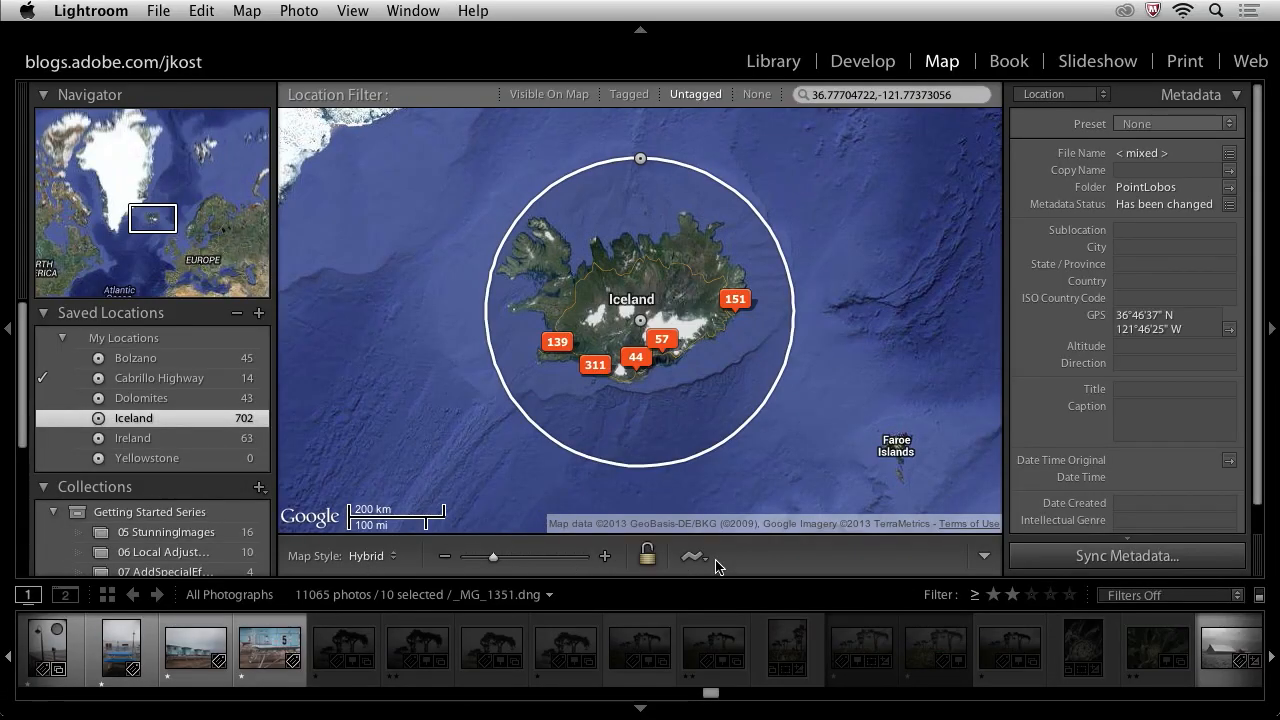
Review the Map toolbar's tracklog menu, then return to the Library grid
click(689, 556)
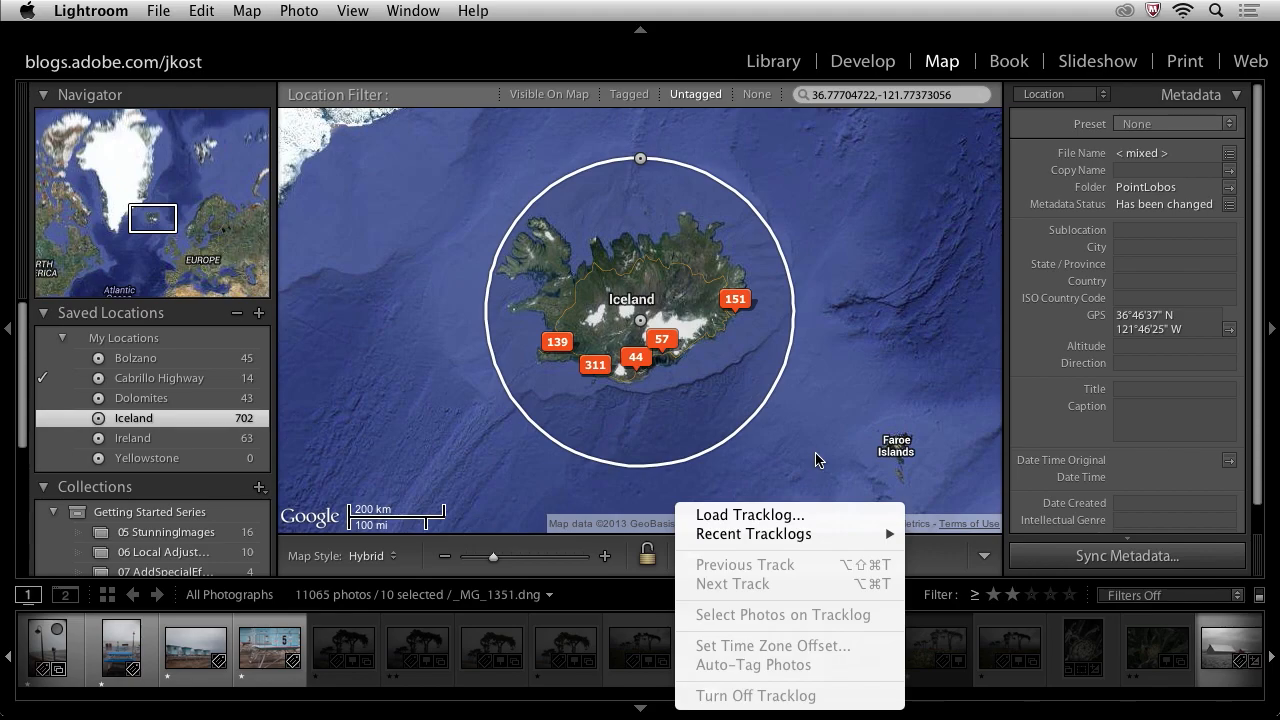
click(773, 61)
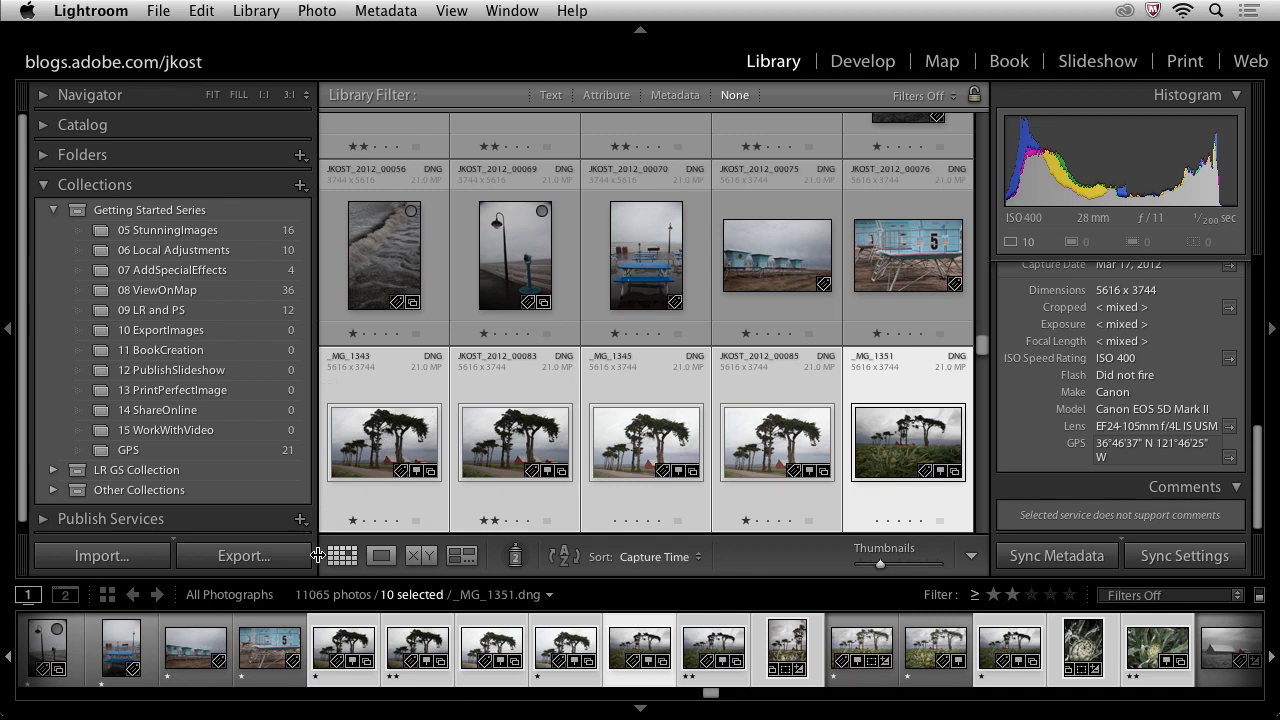
Bring up Export for the 10 selected photos and list the Metadata Include choices (currently Copyright Only)
click(243, 555)
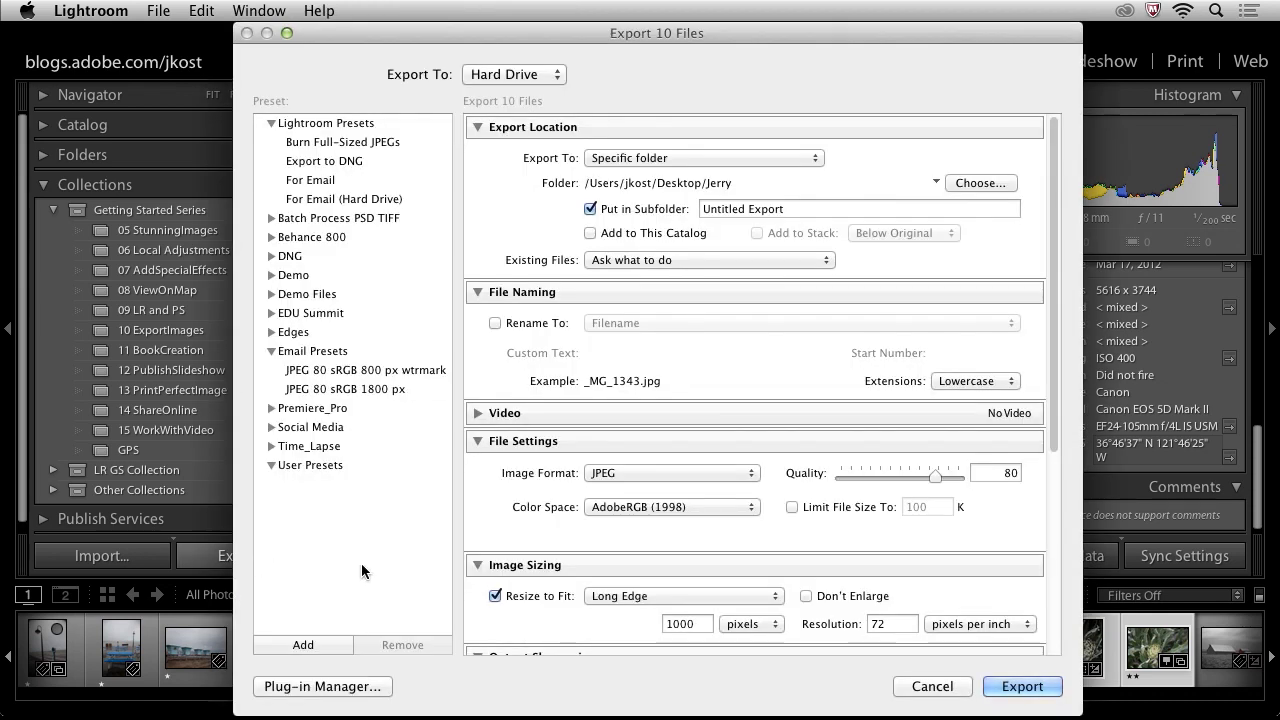
scroll(down, 3)
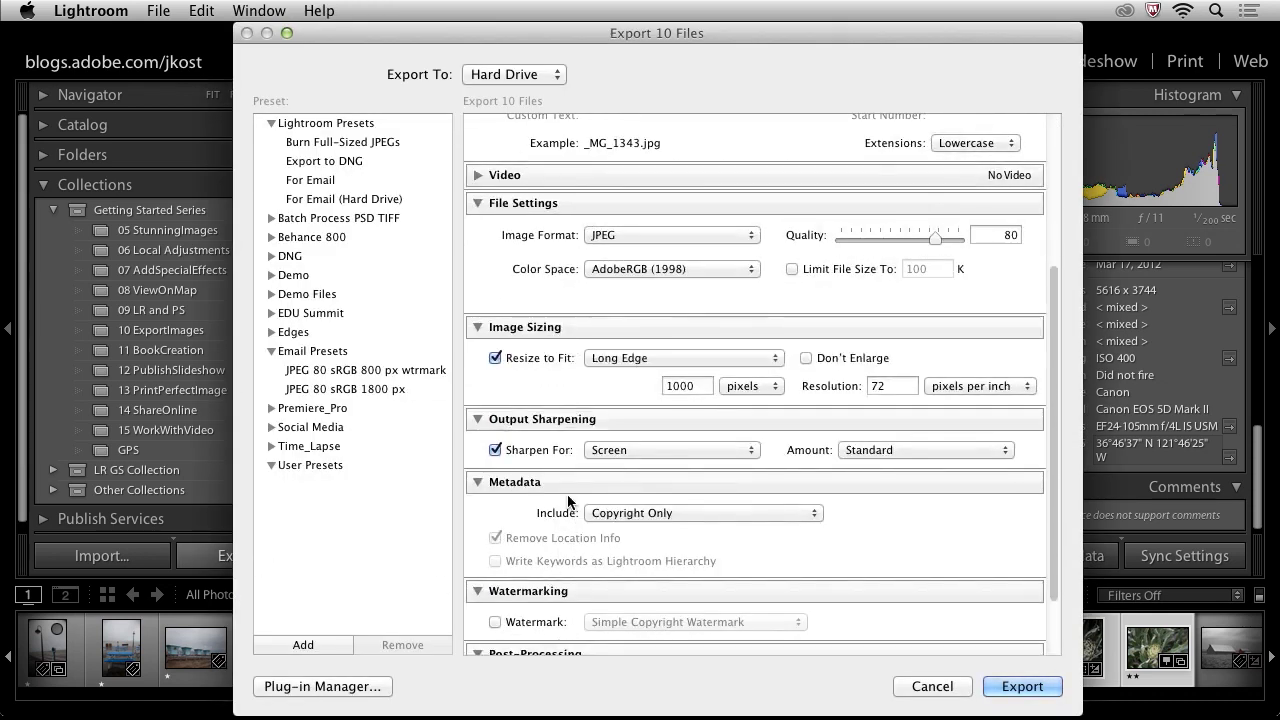
click(703, 513)
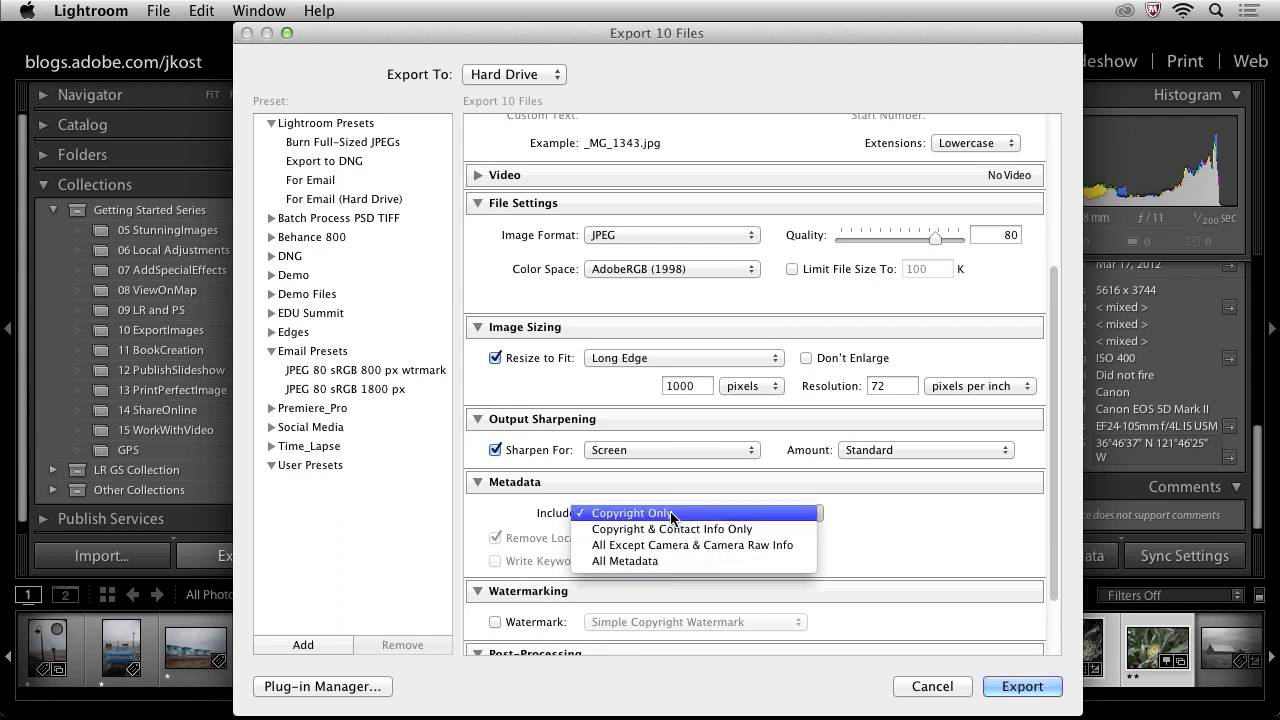
mouse_move(672, 528)
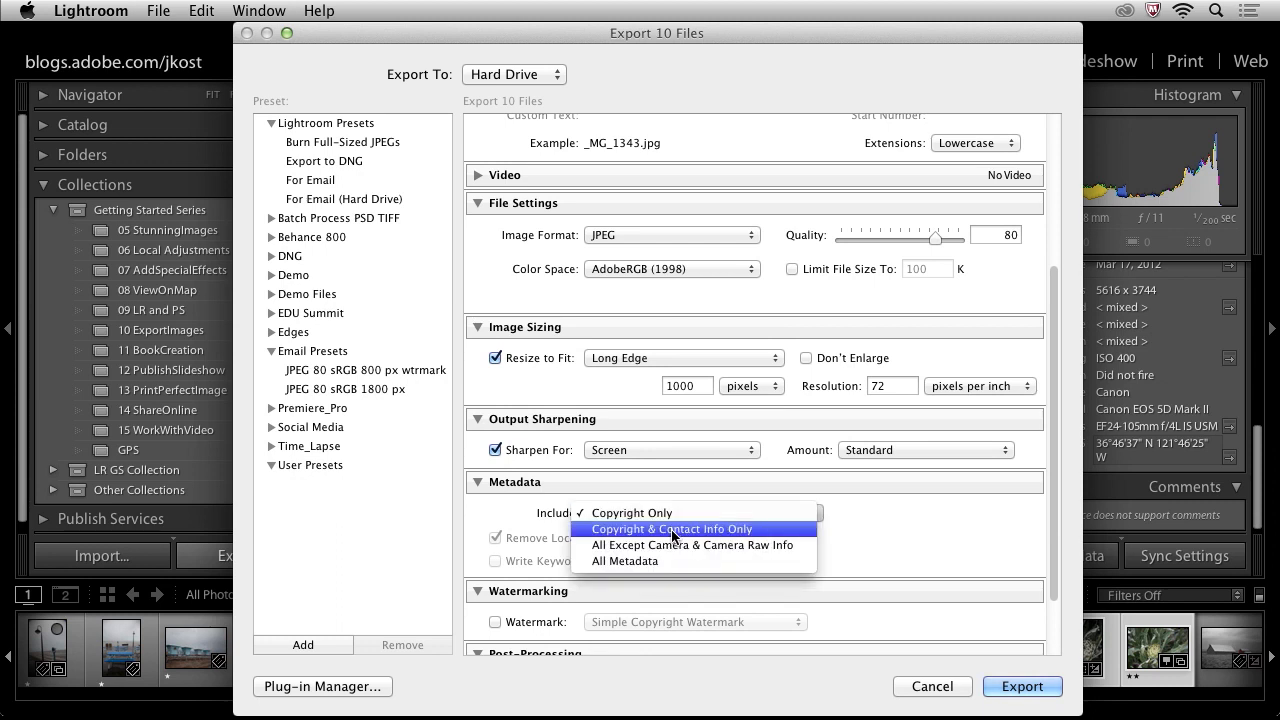